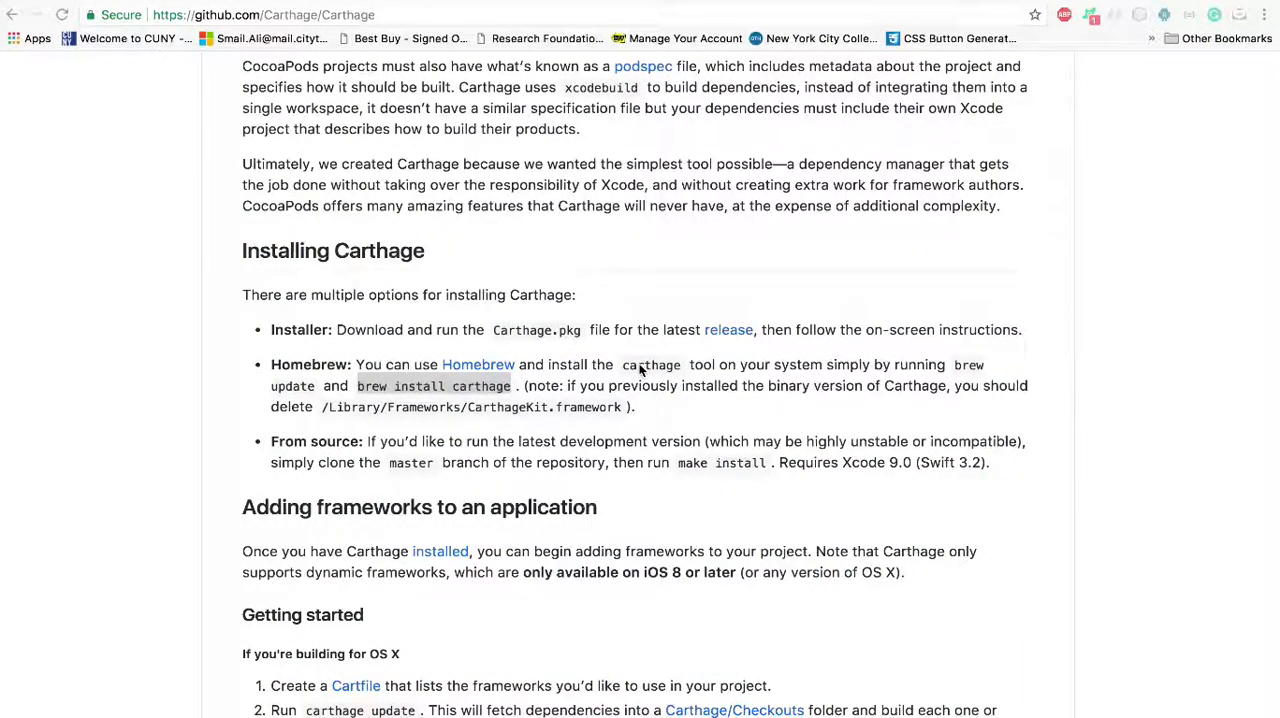
Scroll the page and select the 'brew install carthage' command.
{"action": "scroll", "scroll_direction": "up", "scroll_amount": 3}
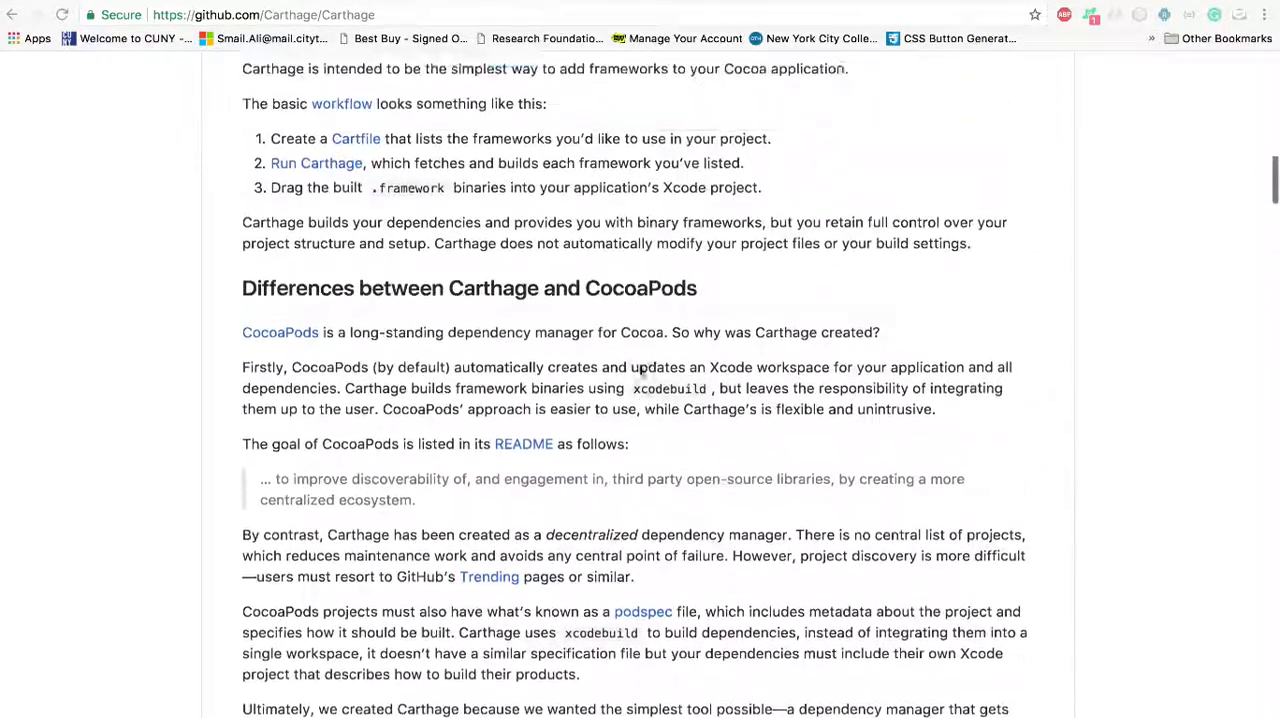
{"action": "scroll", "scroll_direction": "down", "scroll_amount": 3}
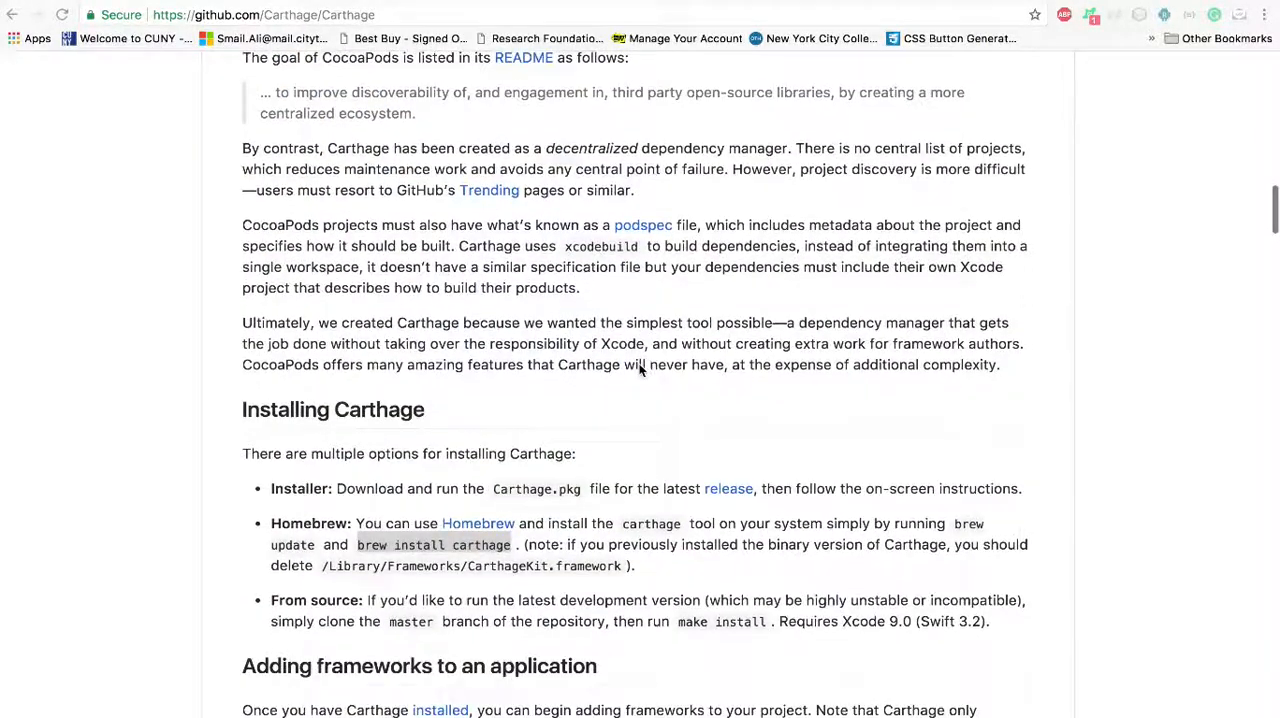
{"action": "scroll", "scroll_direction": "down", "scroll_amount": 3}
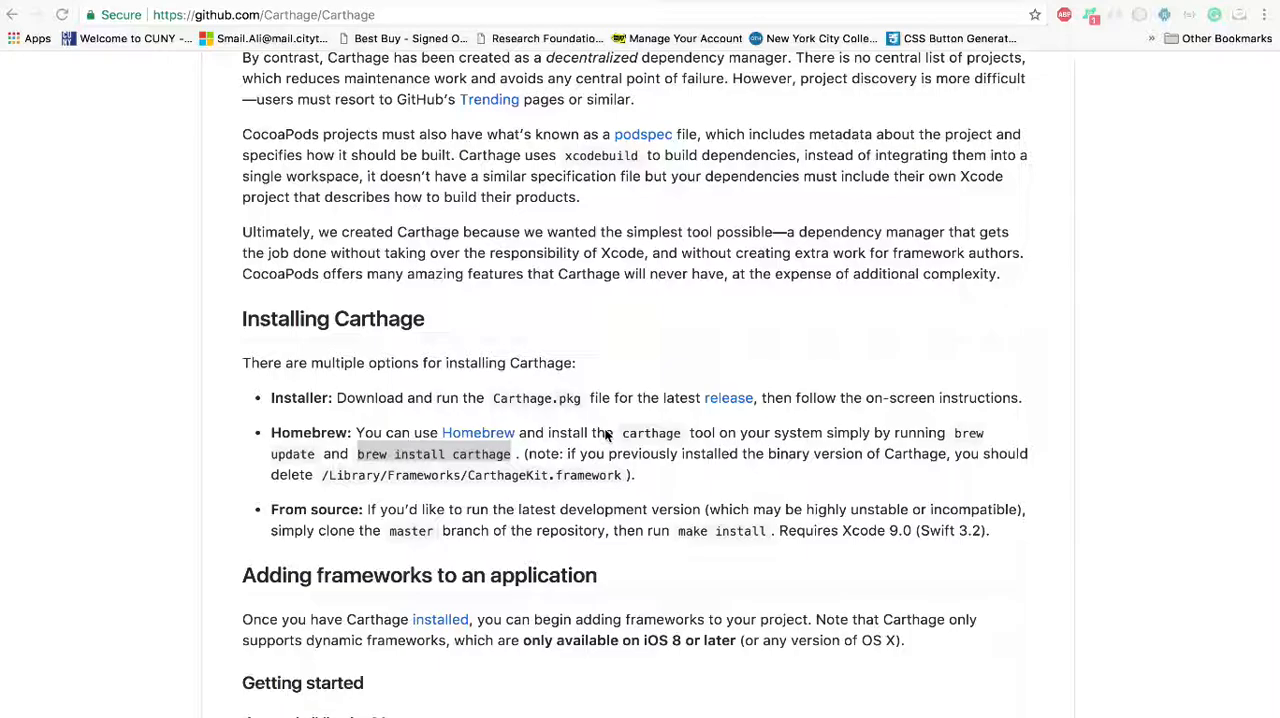
{"action": "left_click", "coordinate": [478, 432]}
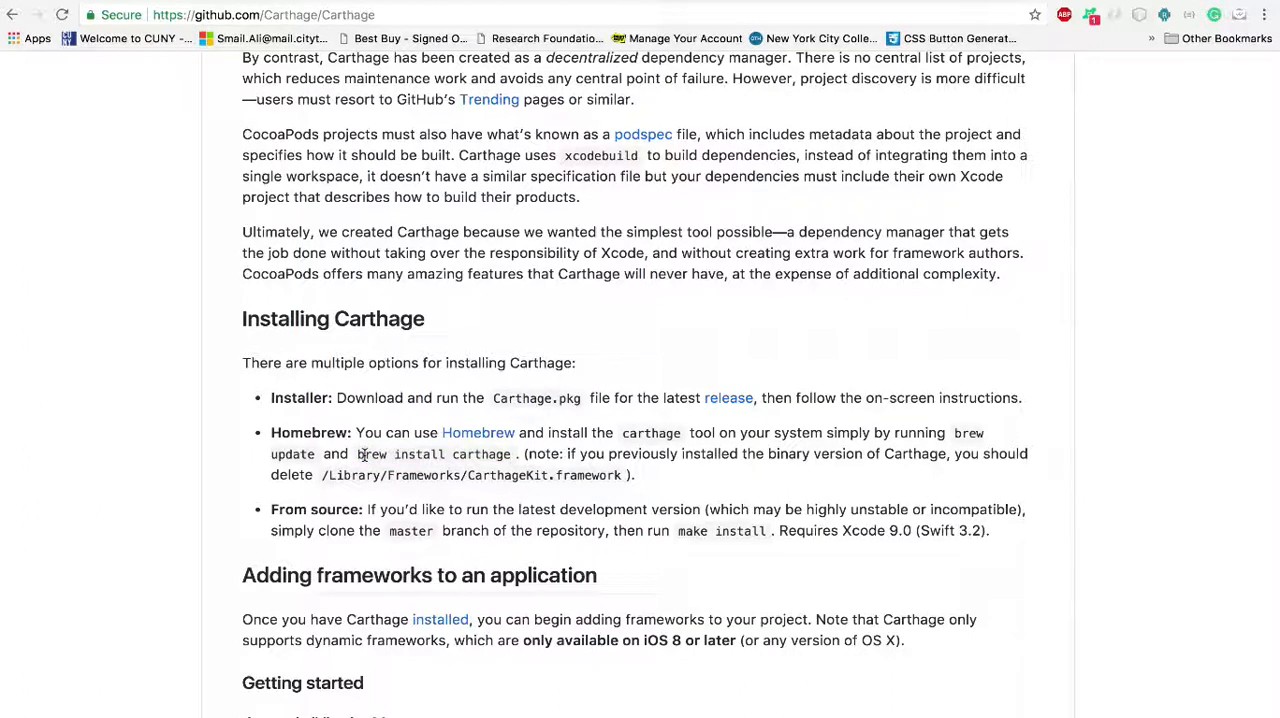
{"action": "double_click", "coordinate": [432, 454]}
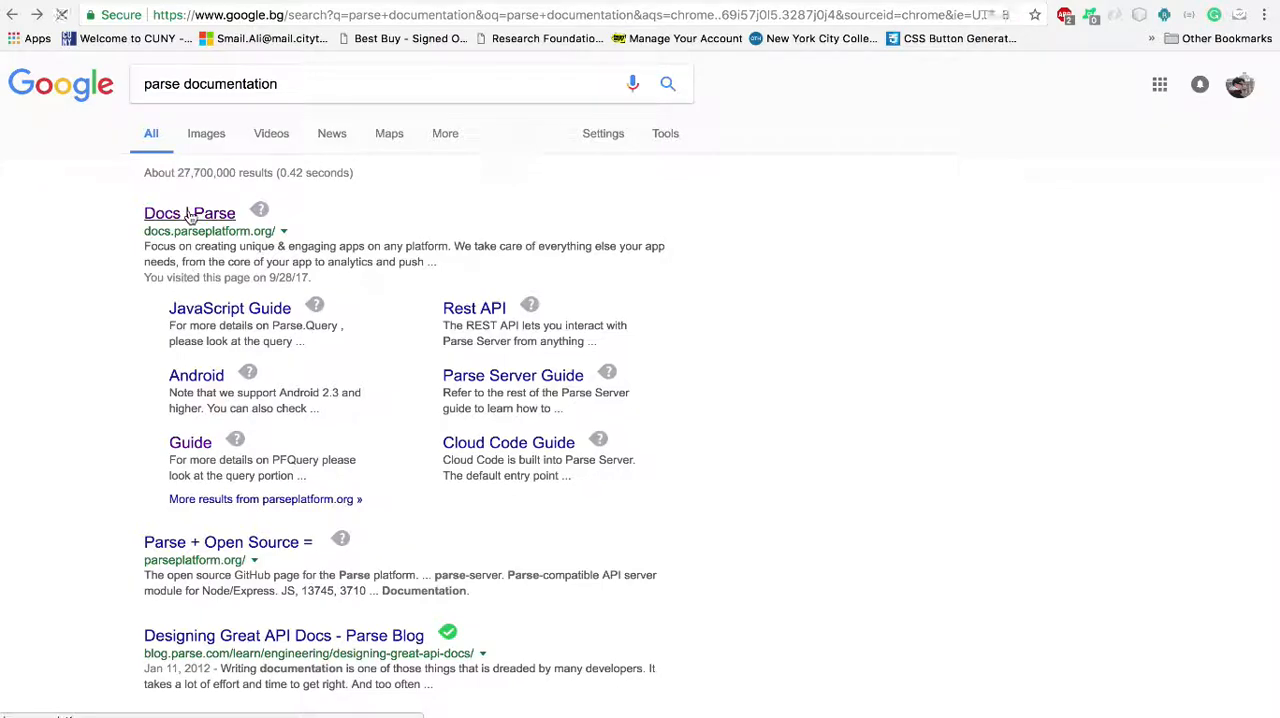
Open the Parse docs iOS Guide and scroll down to the Carthage installation section.
{"action": "left_click", "coordinate": [189, 213]}
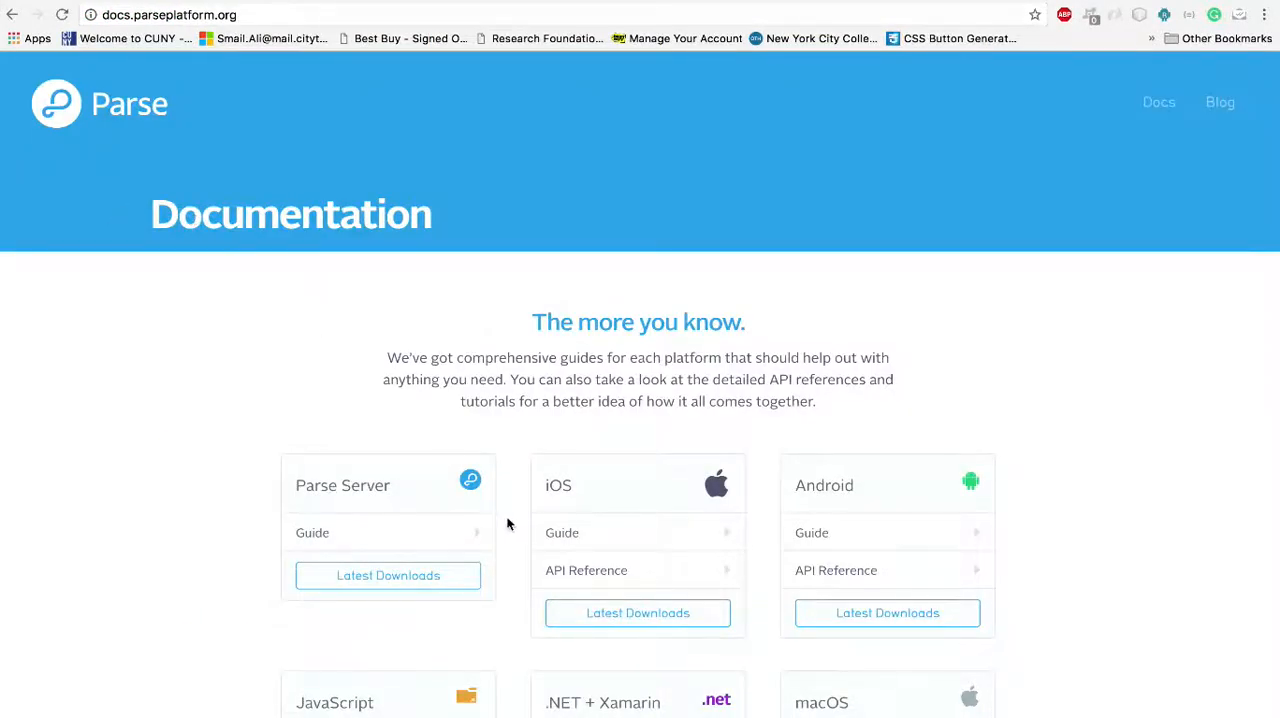
{"action": "left_click", "coordinate": [562, 532]}
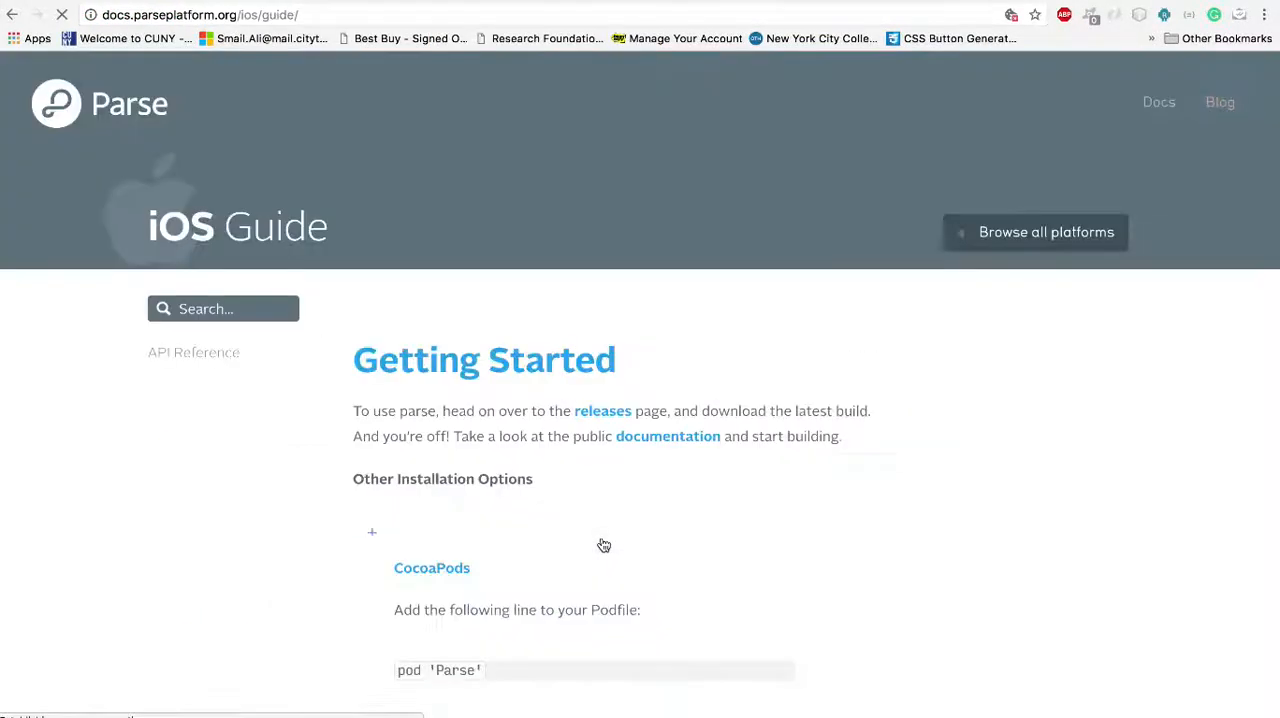
{"action": "scroll", "scroll_direction": "down", "scroll_amount": 3}
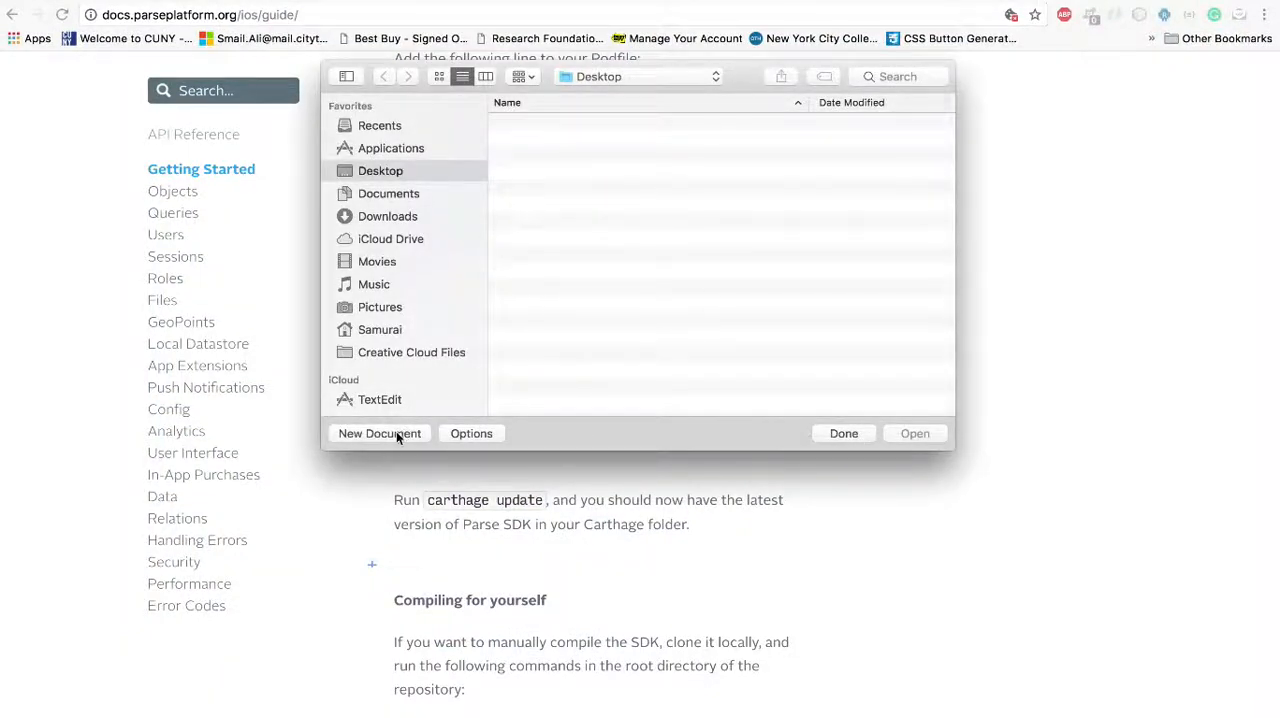
Make a new plain-text TextEdit document with the Parse github line, named 'Cartfile'.
{"action": "left_click", "coordinate": [379, 433]}
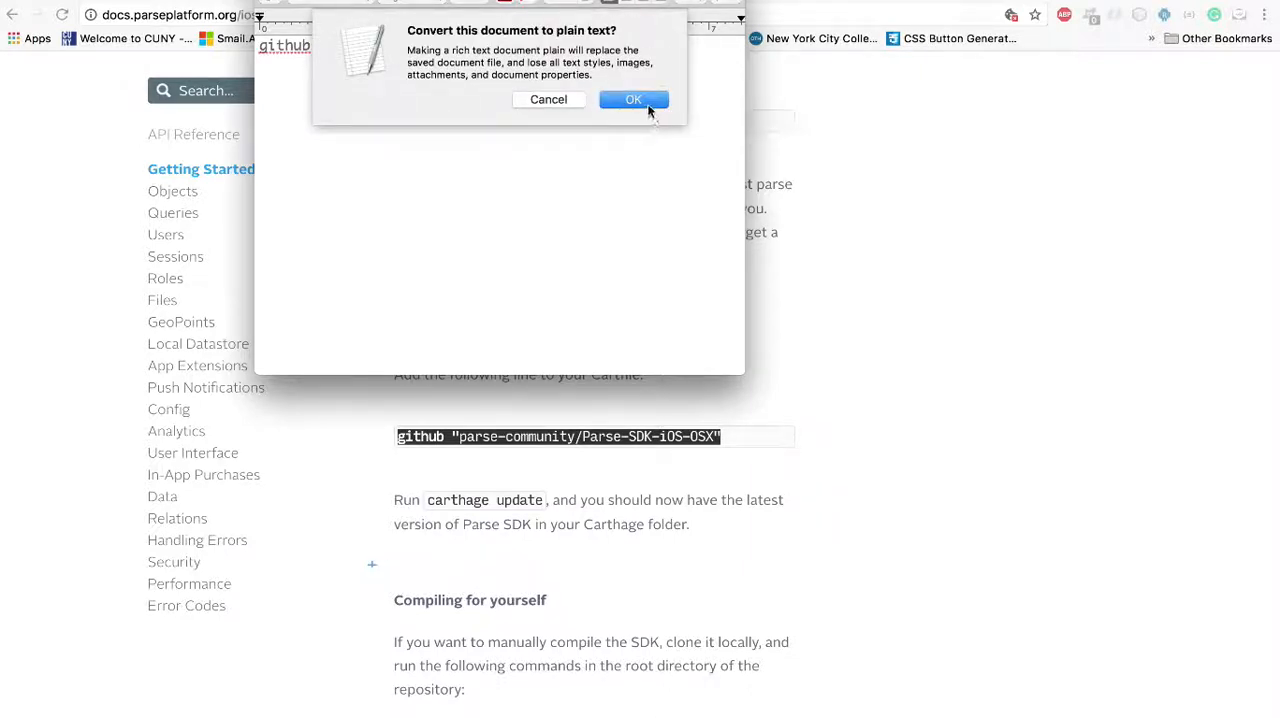
{"action": "left_click", "coordinate": [633, 99]}
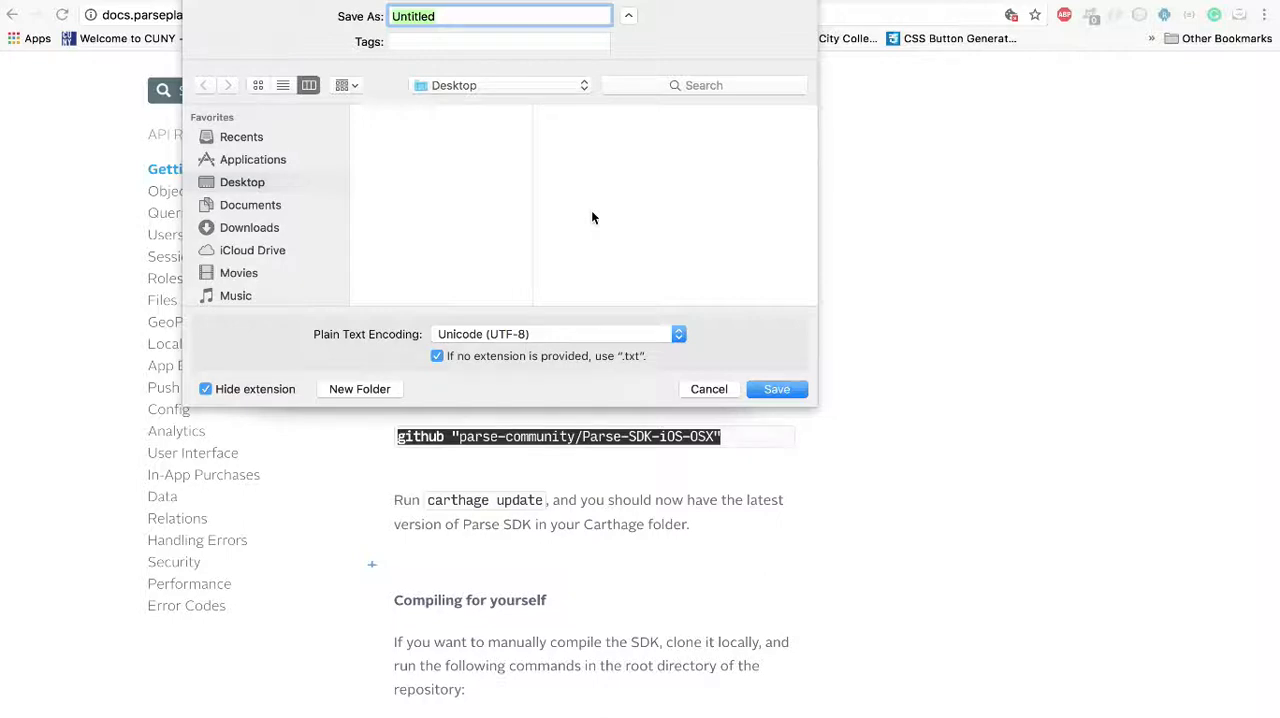
{"action": "type", "text": "Cart"}
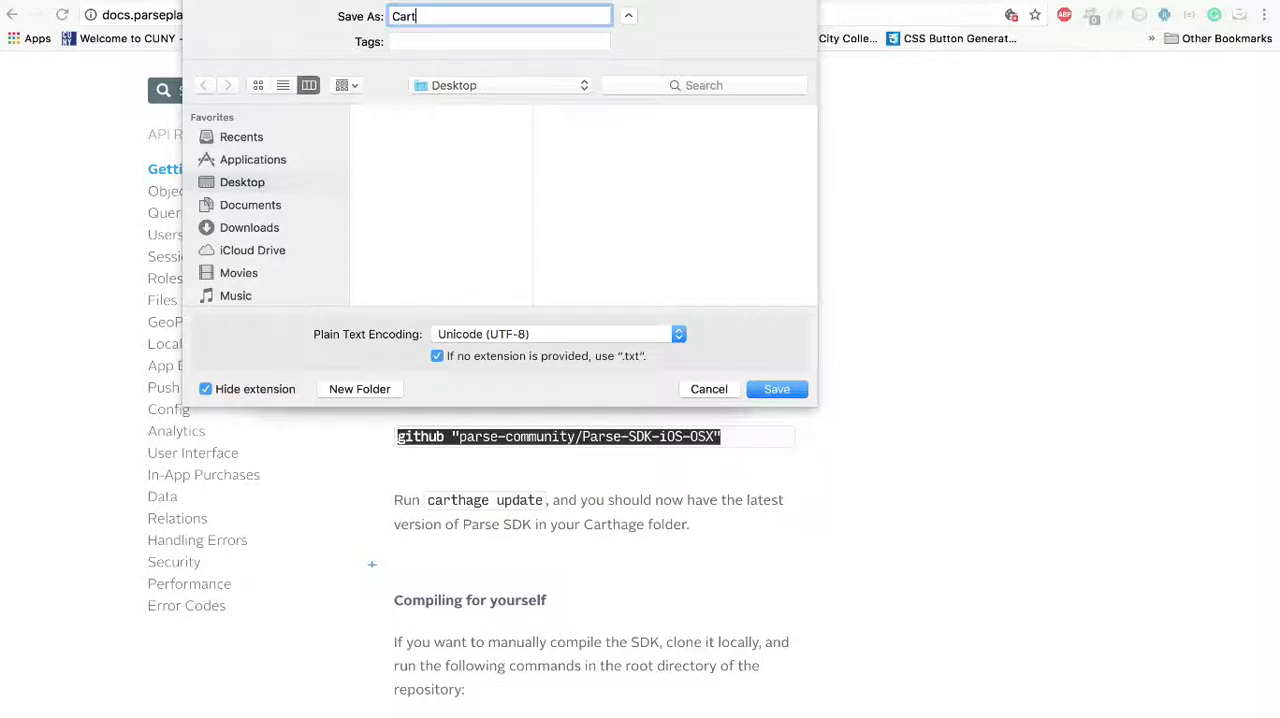
{"action": "type", "text": "file"}
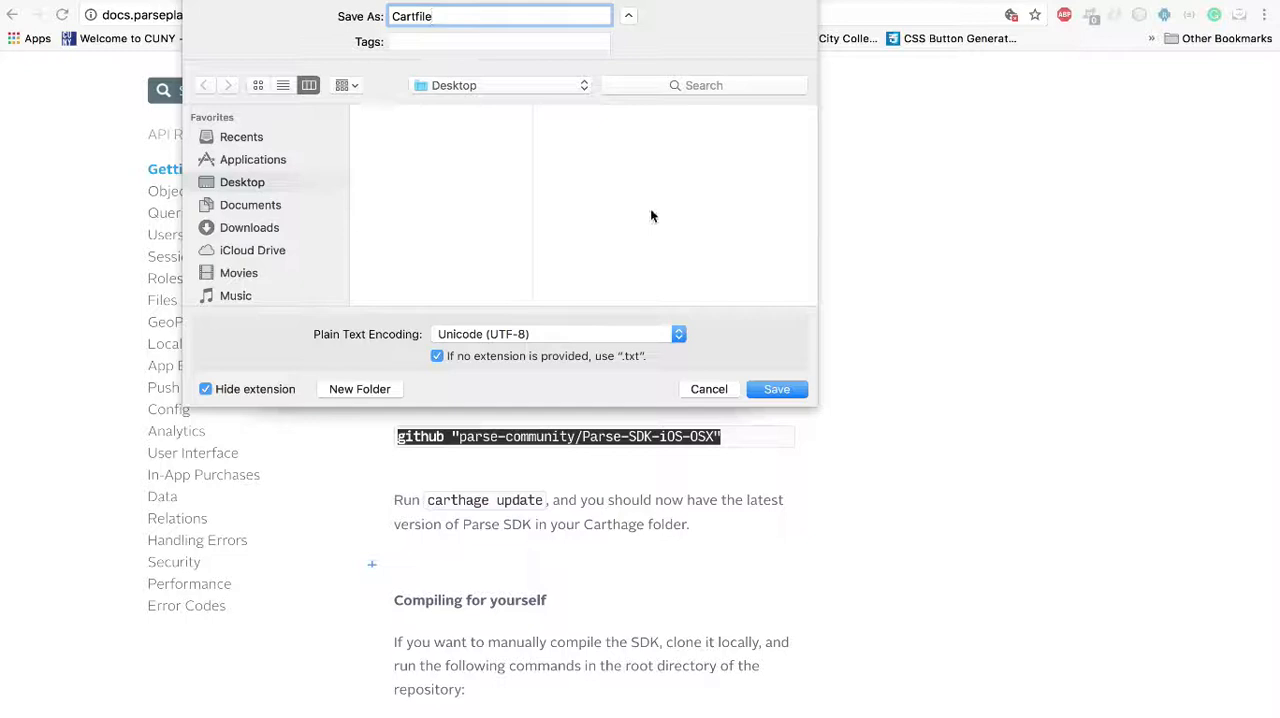
{"action": "mouse_move", "coordinate": [582, 375]}
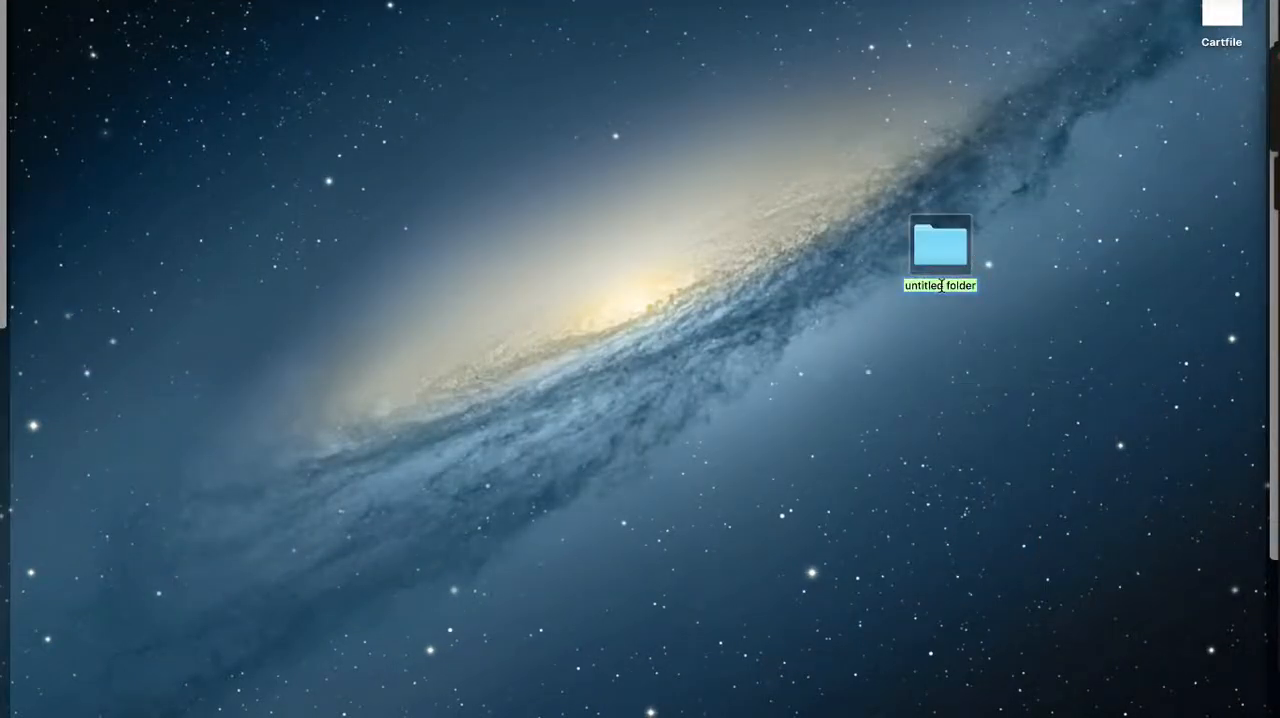
Name the new Desktop folder 'Parse'.
{"action": "type", "text": "Parse"}
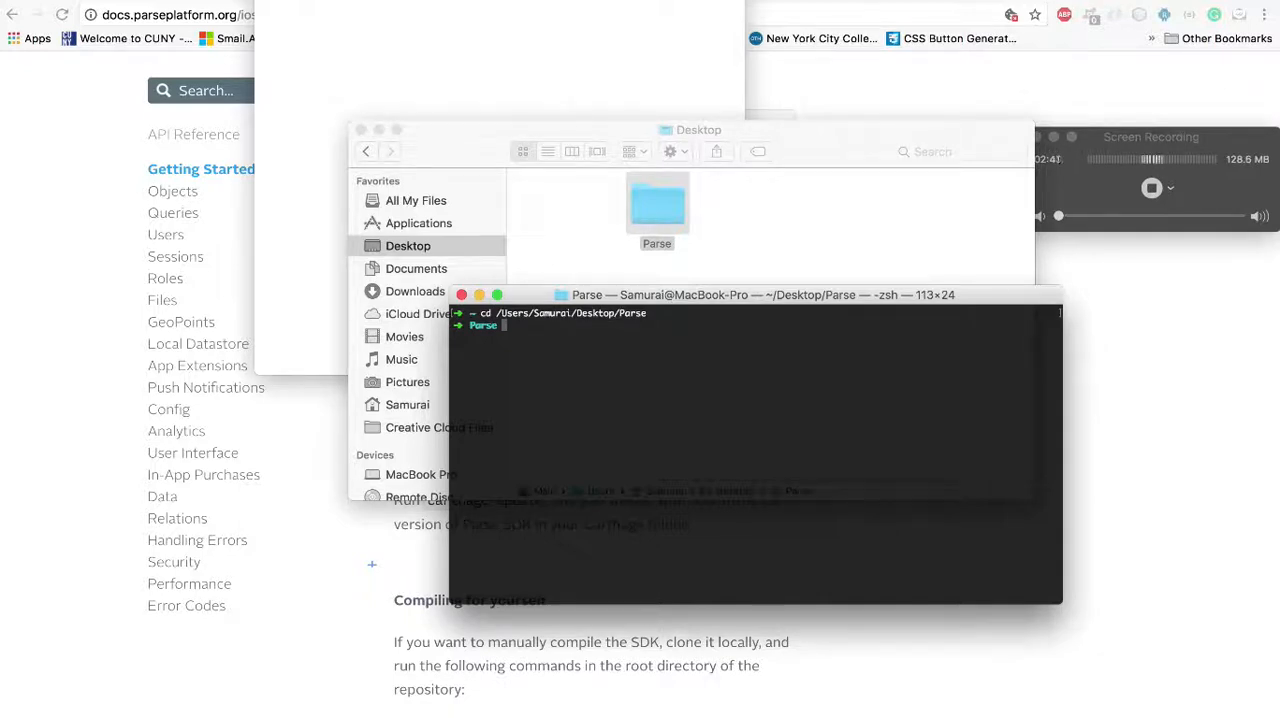
Run 'carthage update' in the Parse folder to build the Parse and Bolts frameworks.
{"action": "type", "text": "cart"}
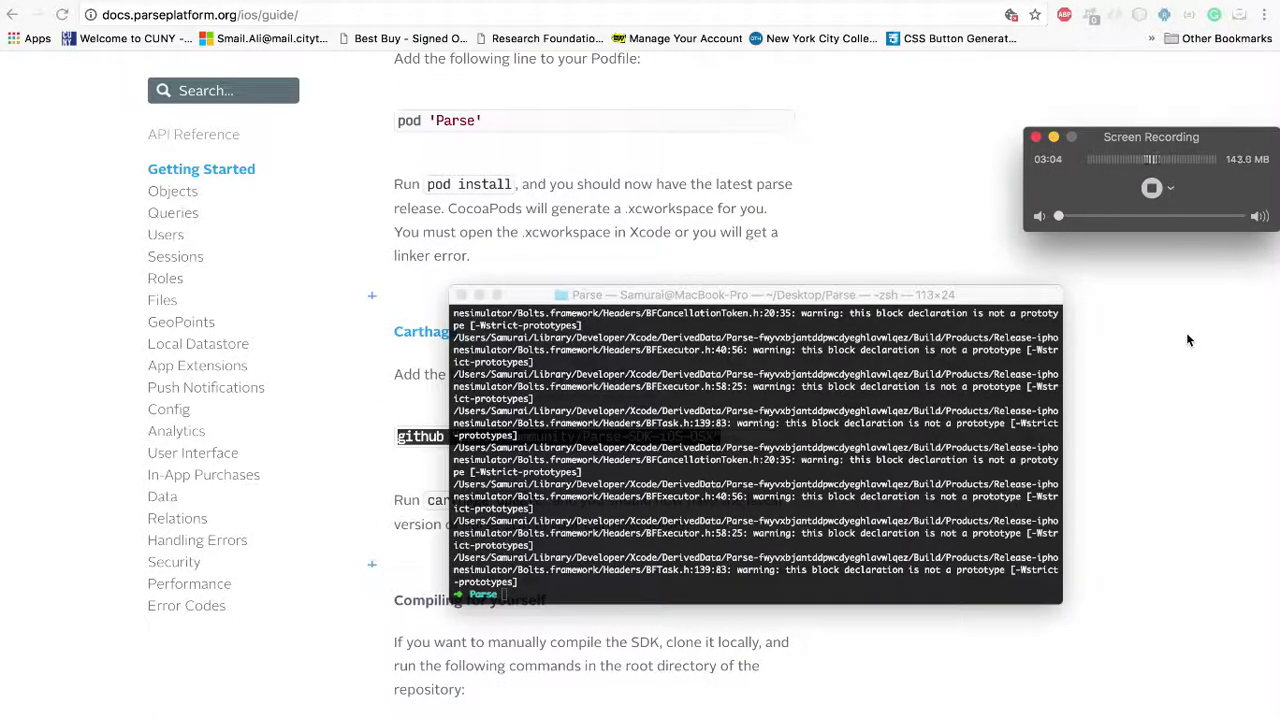
{"action": "left_click", "coordinate": [957, 690]}
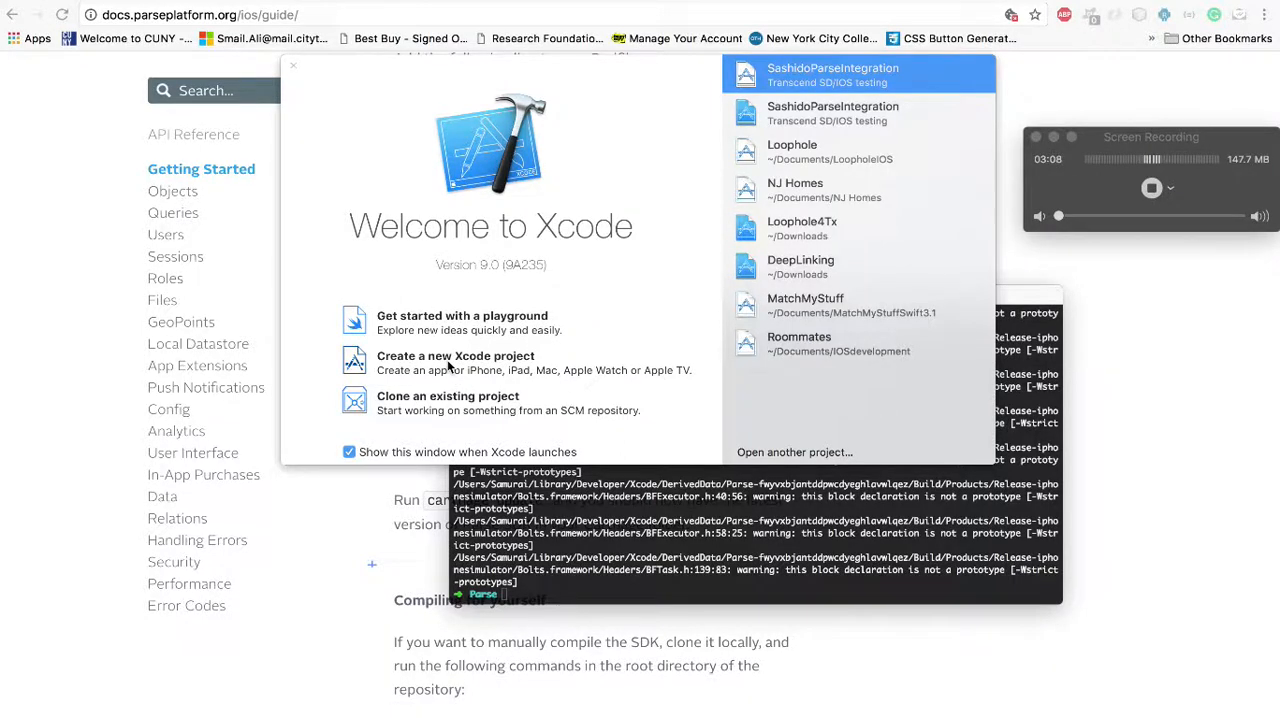
Create a Single View App project named 'ParseCathatgeIntegration'.
{"action": "left_click", "coordinate": [455, 356]}
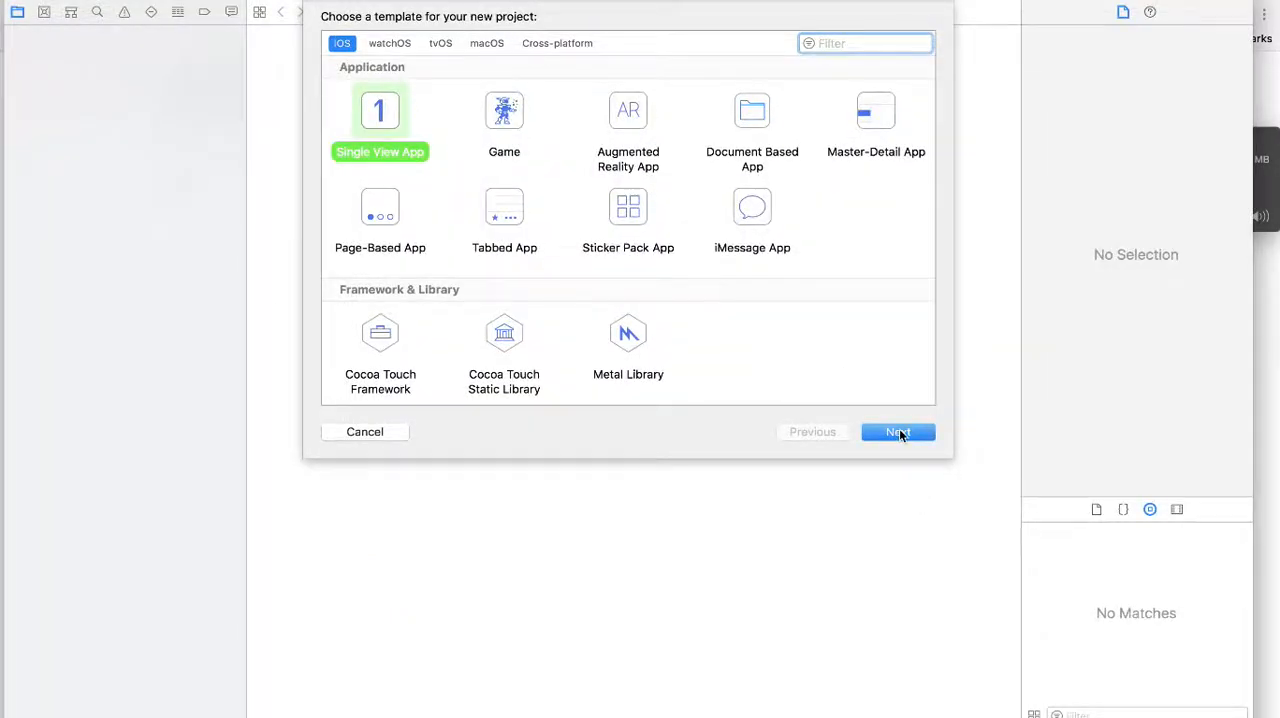
{"action": "left_click", "coordinate": [897, 431]}
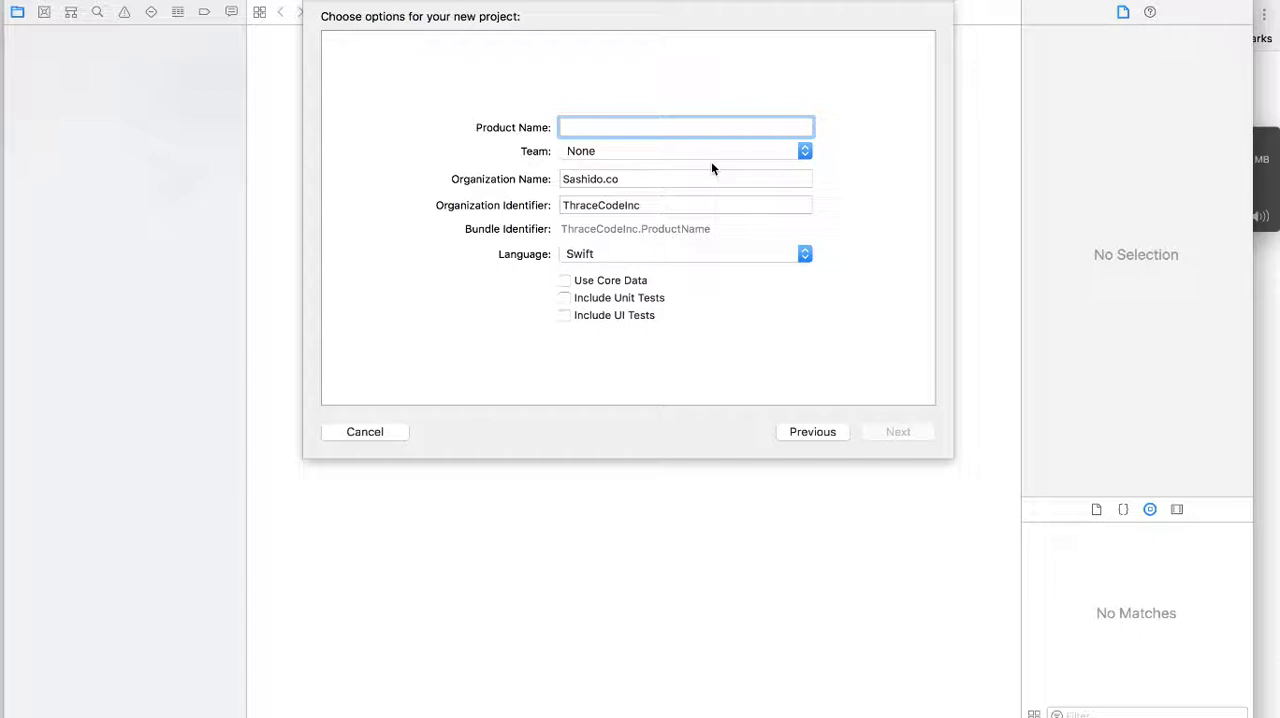
{"action": "type", "text": "ParseCatha"}
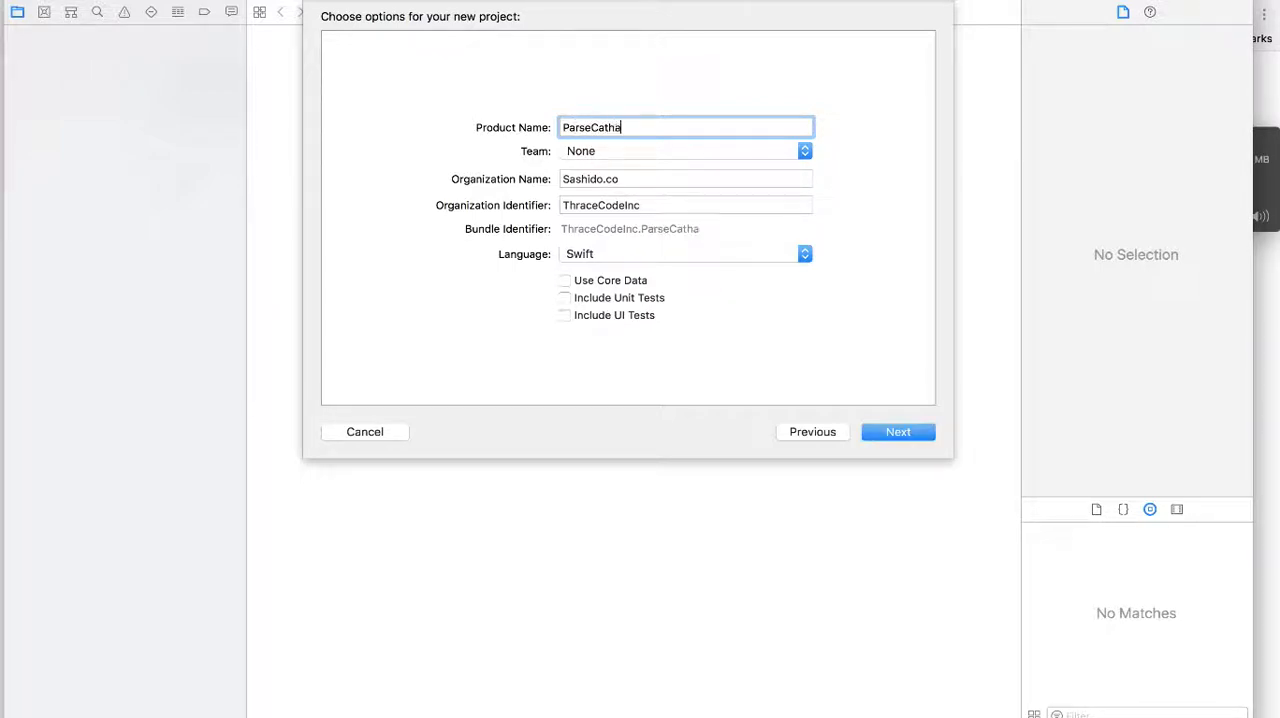
{"action": "type", "text": "tgeIntegr"}
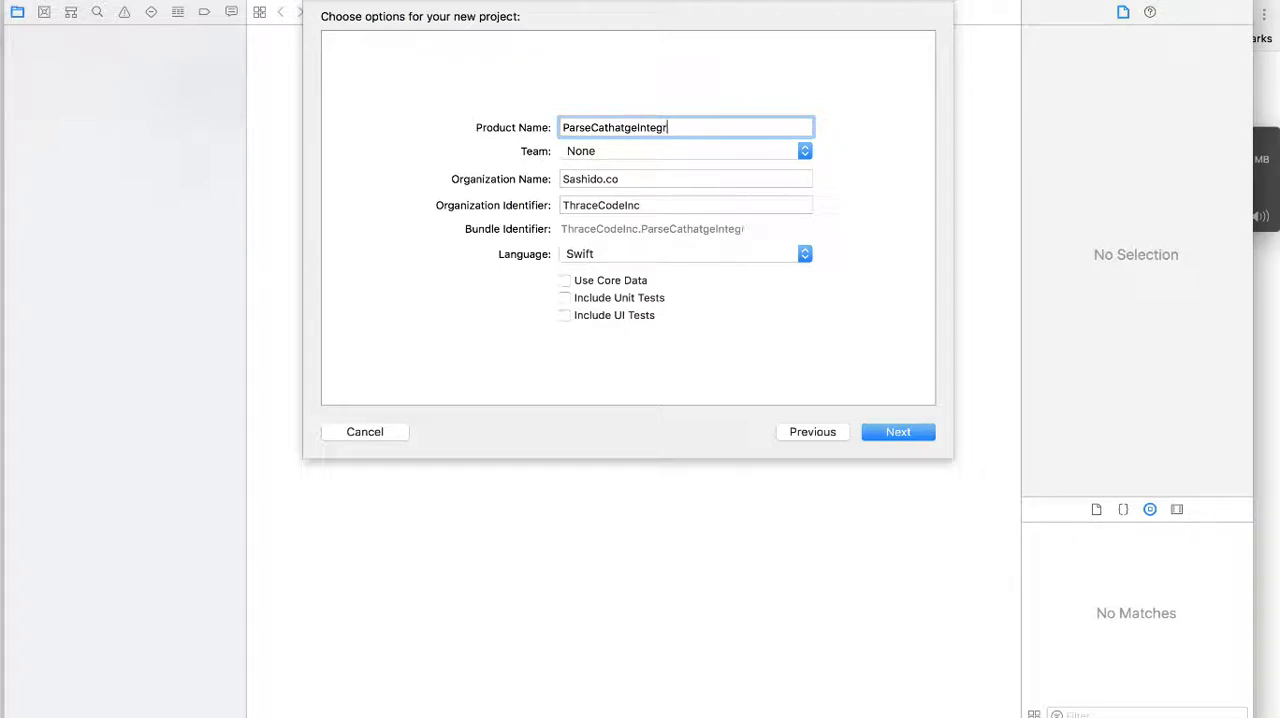
{"action": "type", "text": "ation"}
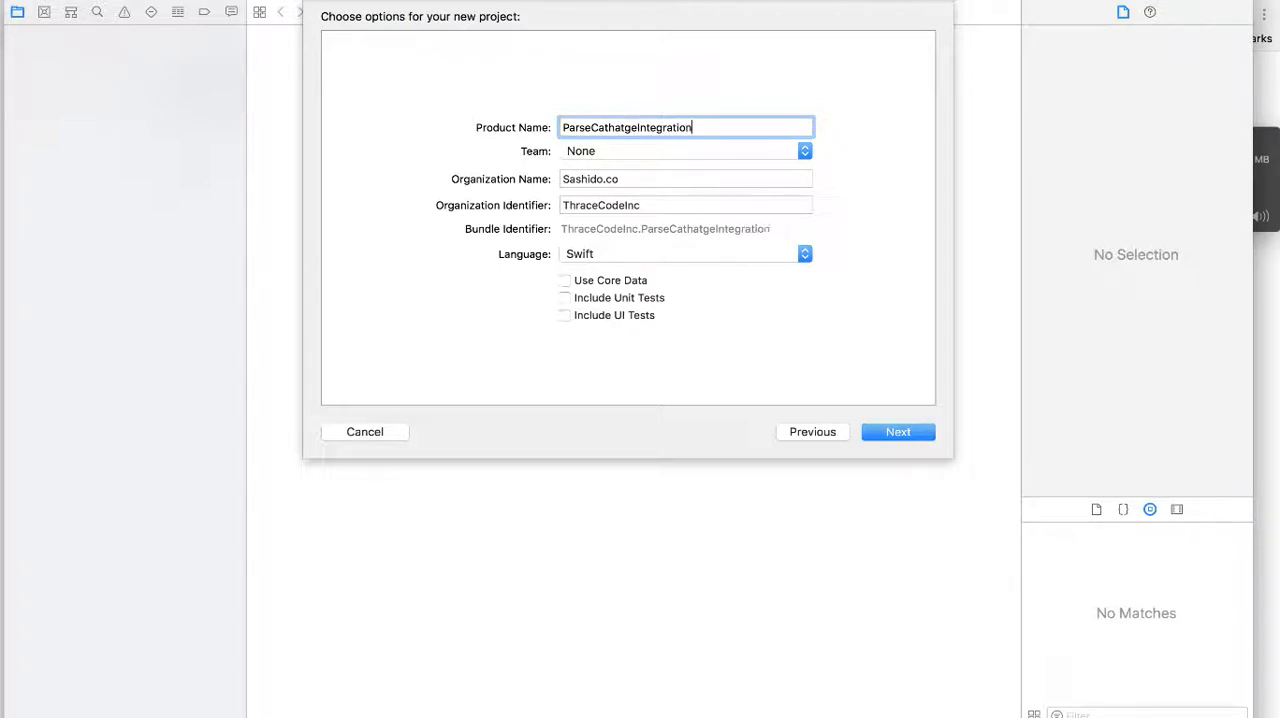
{"action": "left_click", "coordinate": [897, 431]}
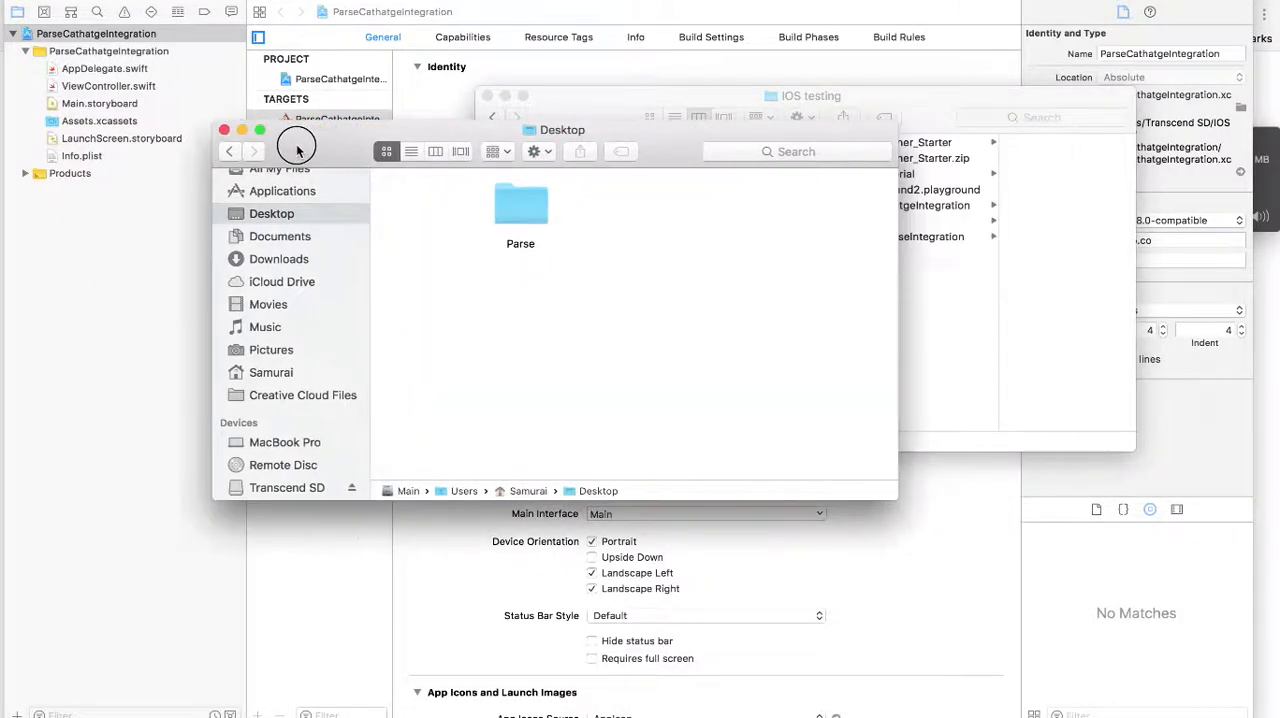
Browse Parse > Carthage > Build > iOS to view the built frameworks.
{"action": "double_click", "coordinate": [520, 205]}
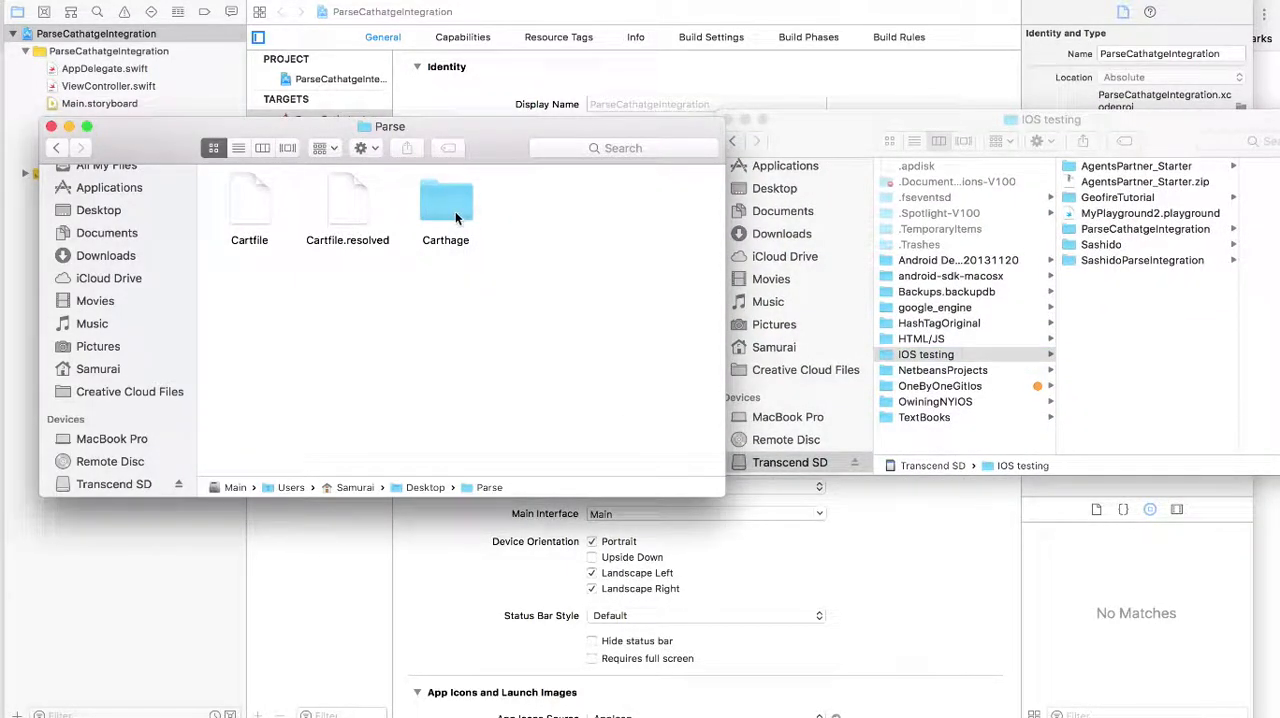
{"action": "double_click", "coordinate": [445, 200]}
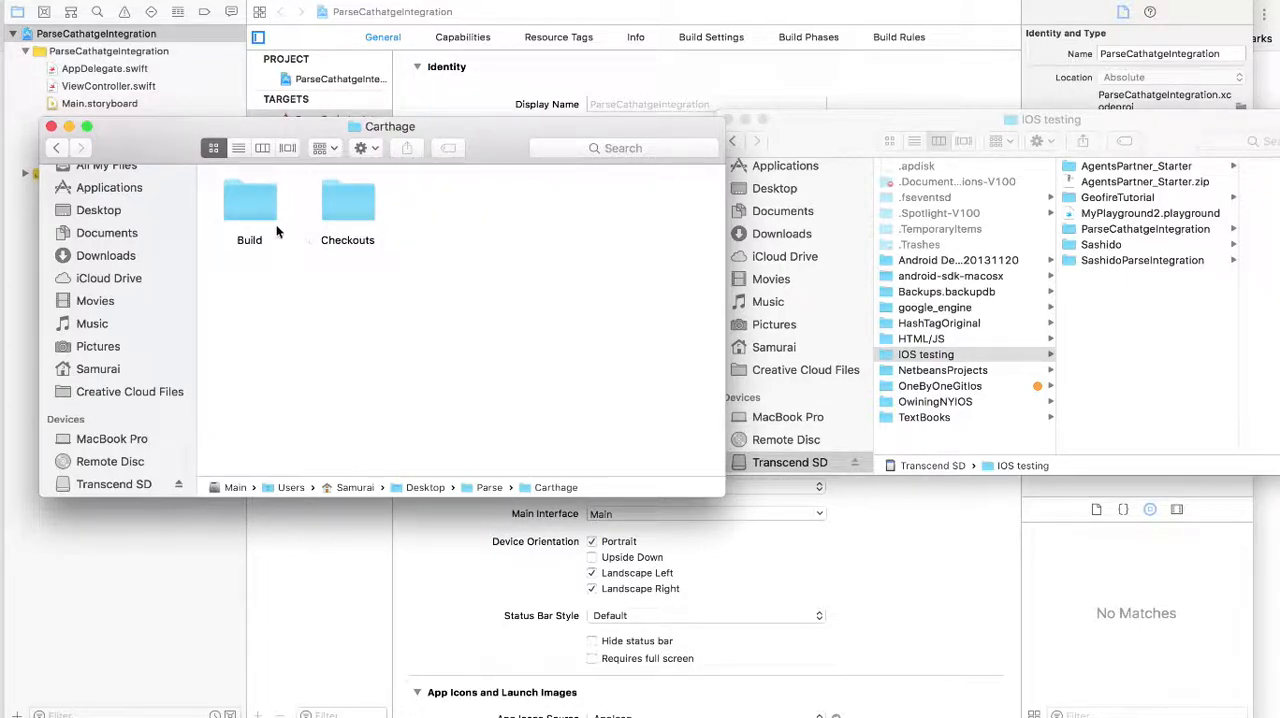
{"action": "double_click", "coordinate": [249, 200]}
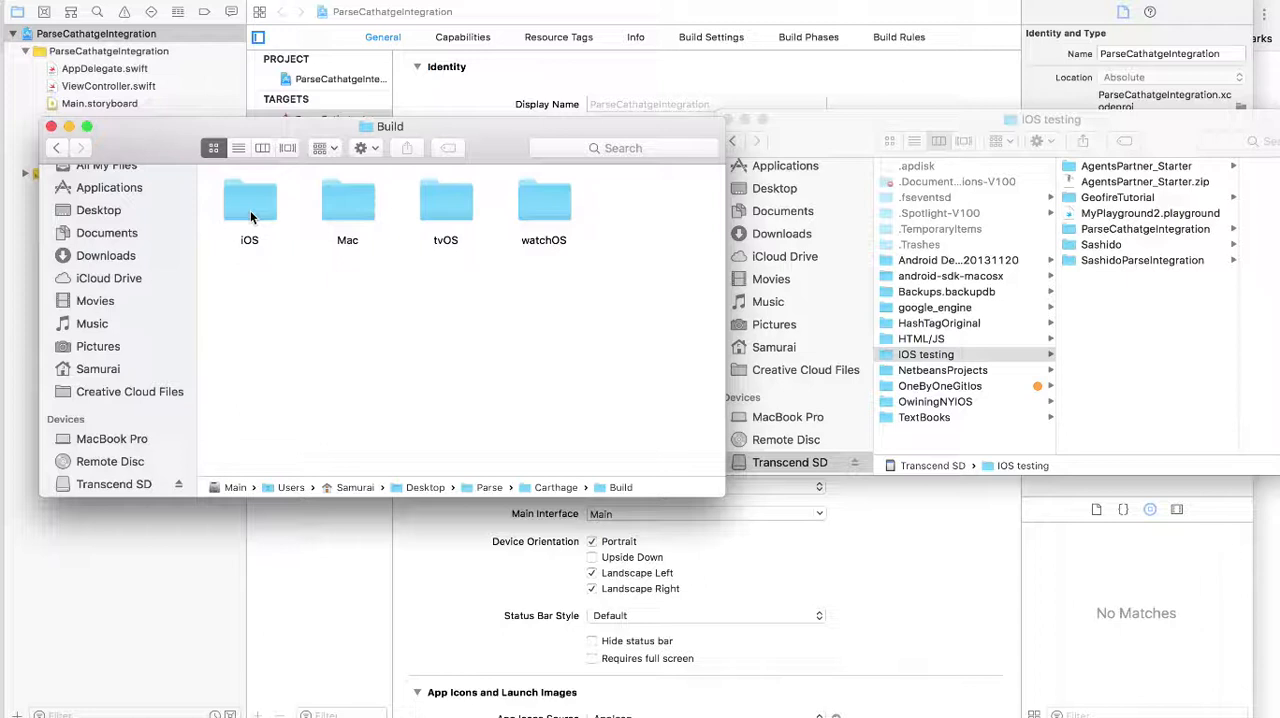
{"action": "double_click", "coordinate": [249, 200]}
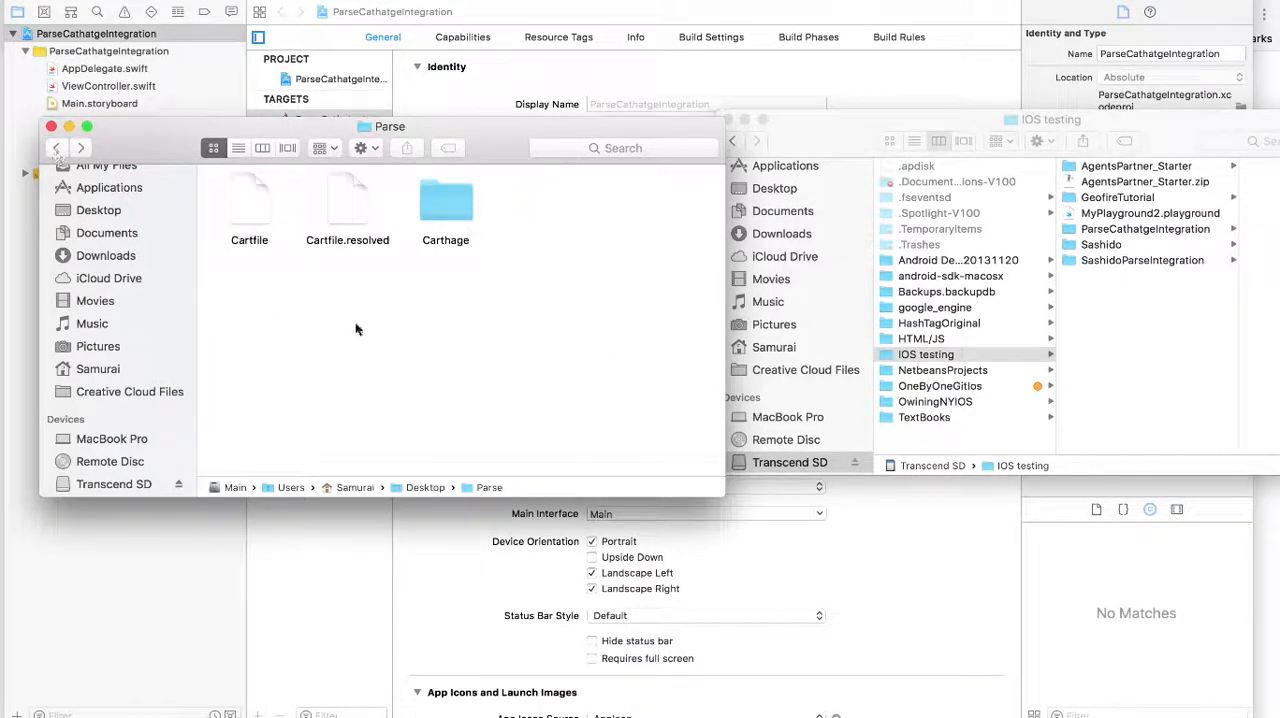
Move the Carthage folder into the SashidoParseIntegration project folder.
{"action": "left_click", "coordinate": [445, 200]}
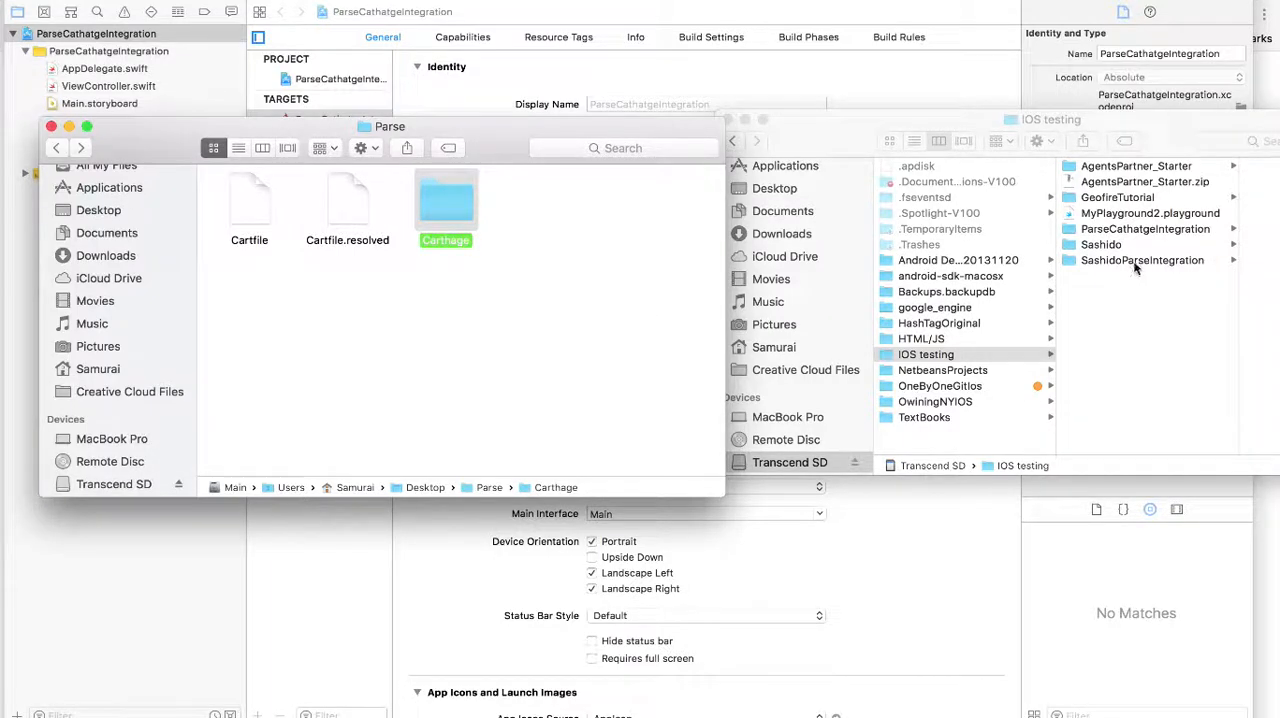
{"action": "left_click", "coordinate": [1142, 260]}
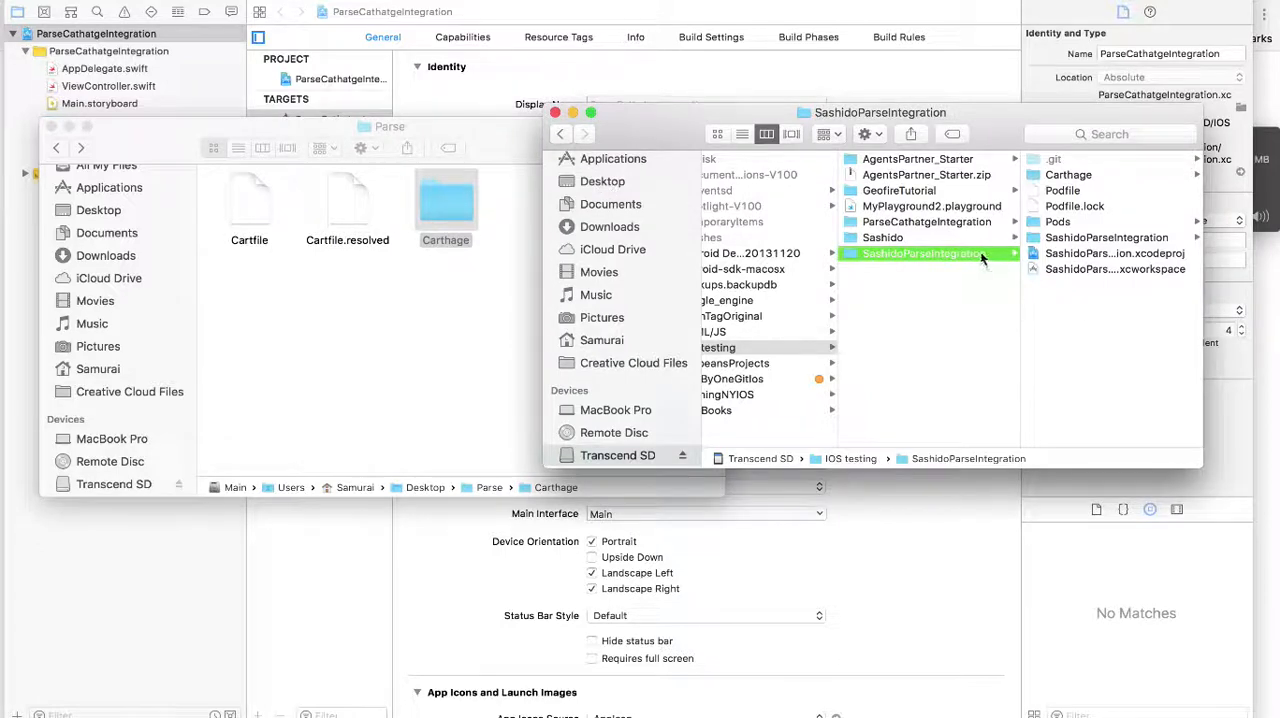
{"action": "left_click", "coordinate": [755, 347]}
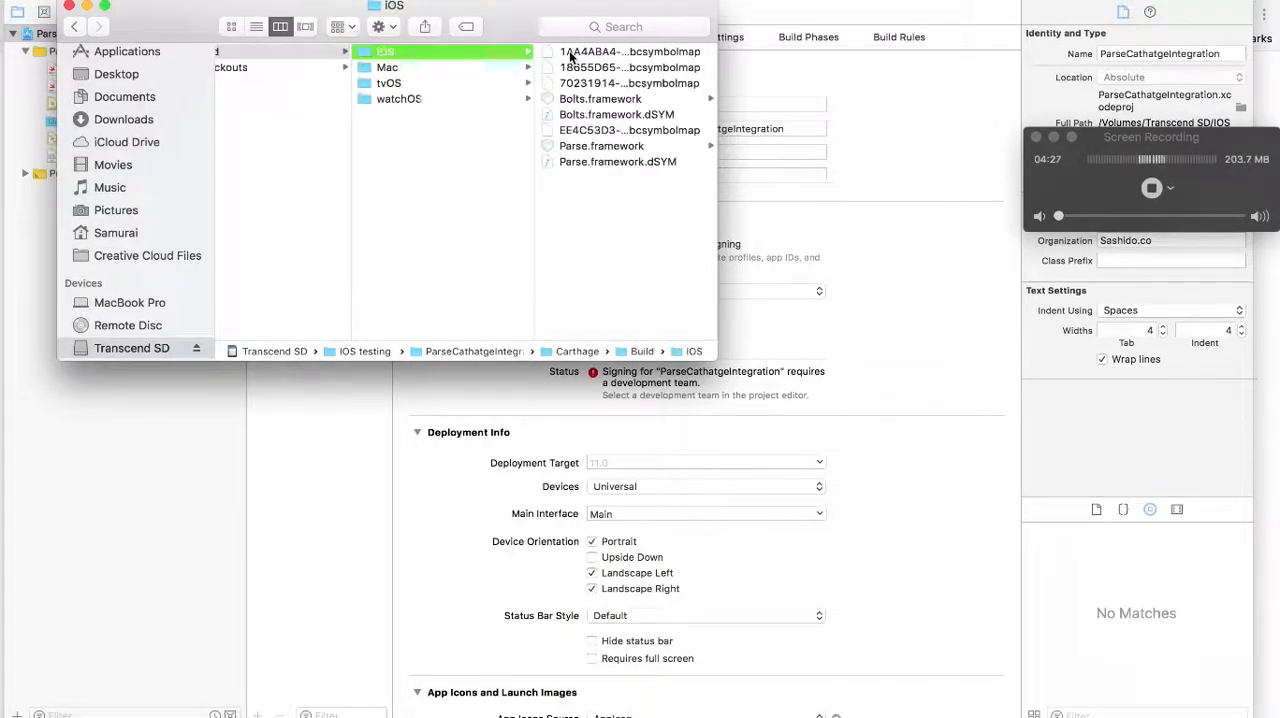
Select Bolts.framework and Parse.framework in Carthage/Build/iOS to drag into Xcode.
{"action": "left_click", "coordinate": [600, 98]}
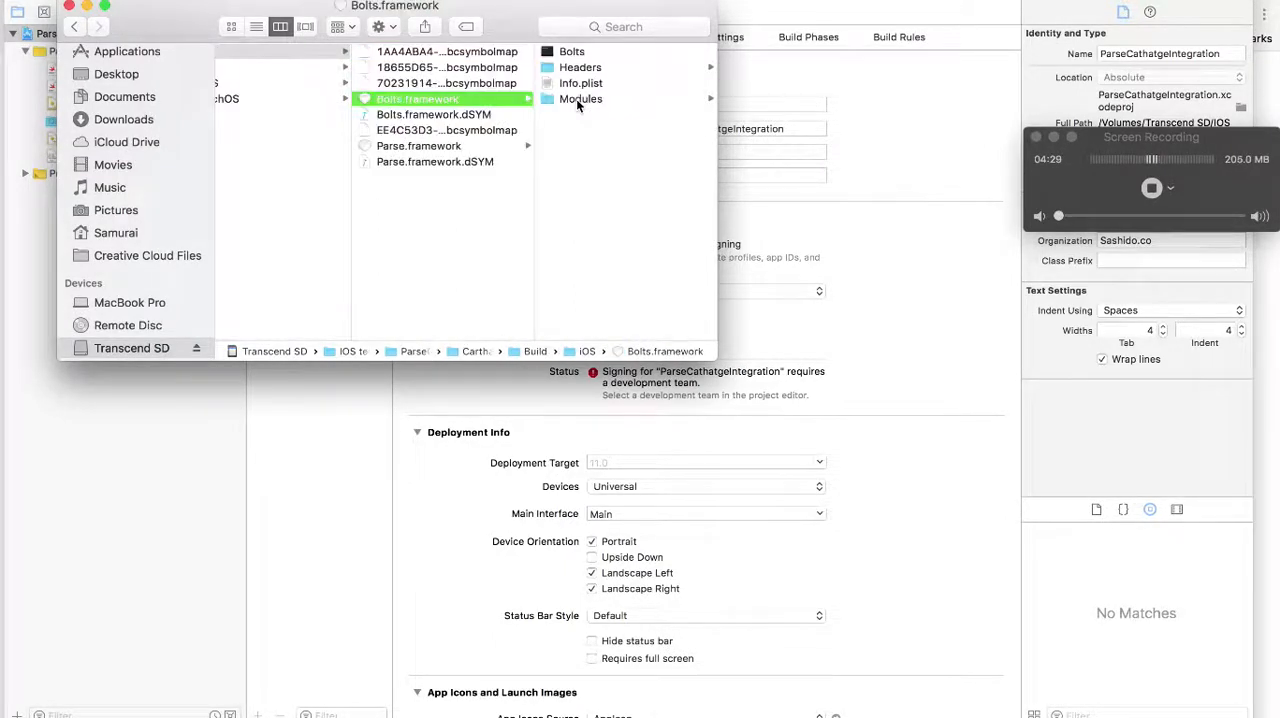
{"action": "left_click", "coordinate": [418, 145]}
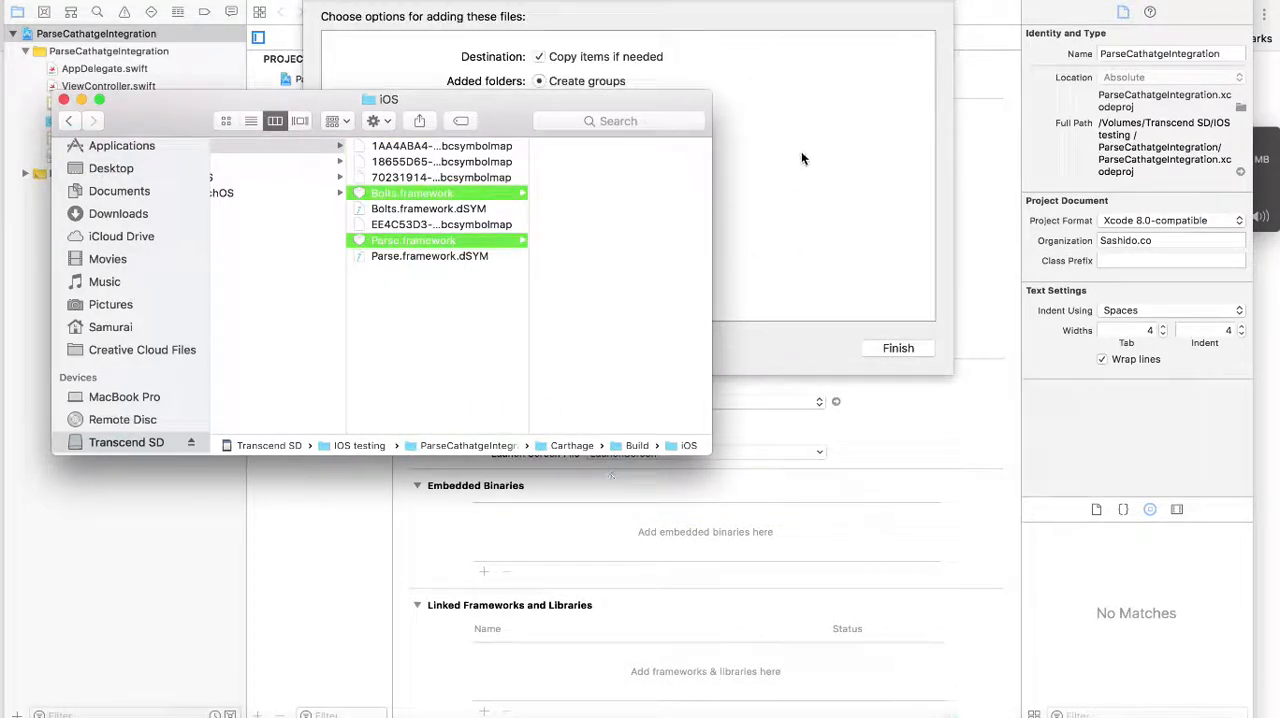
Add both frameworks with 'Copy items if needed', then edit below import UIKit in AppDelegate.swift.
{"action": "left_click", "coordinate": [897, 348]}
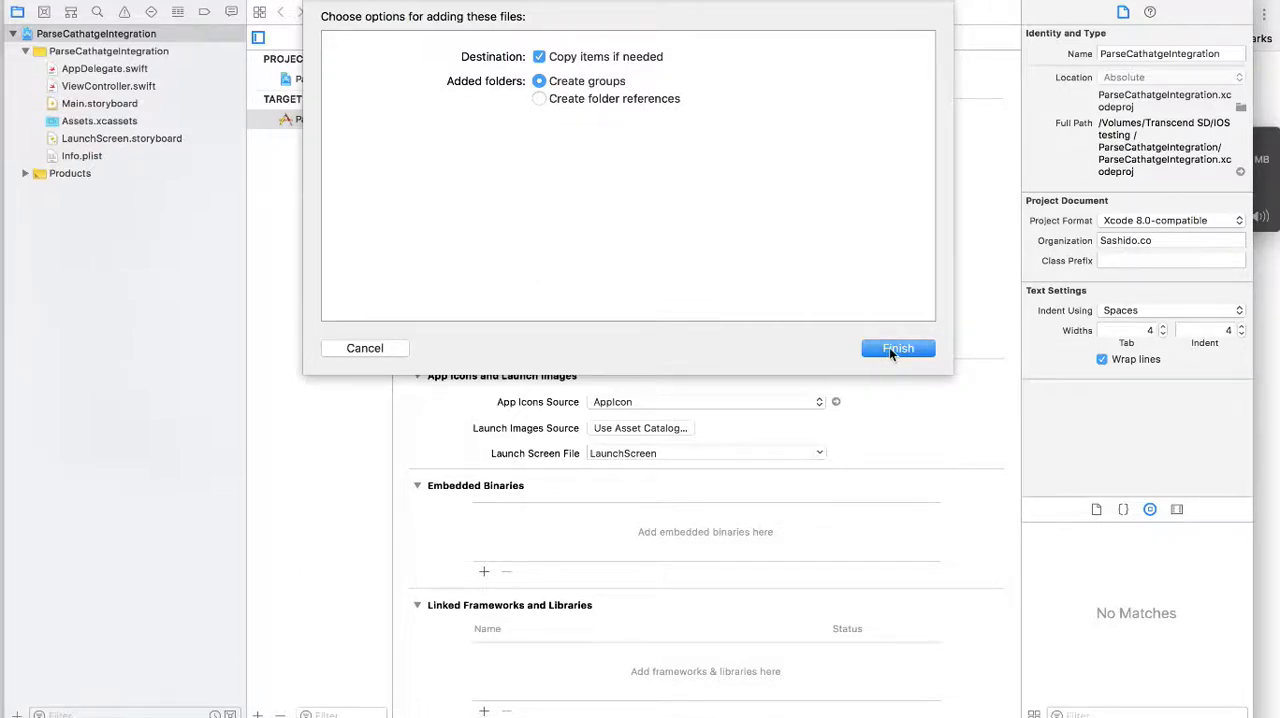
{"action": "left_click", "coordinate": [897, 348]}
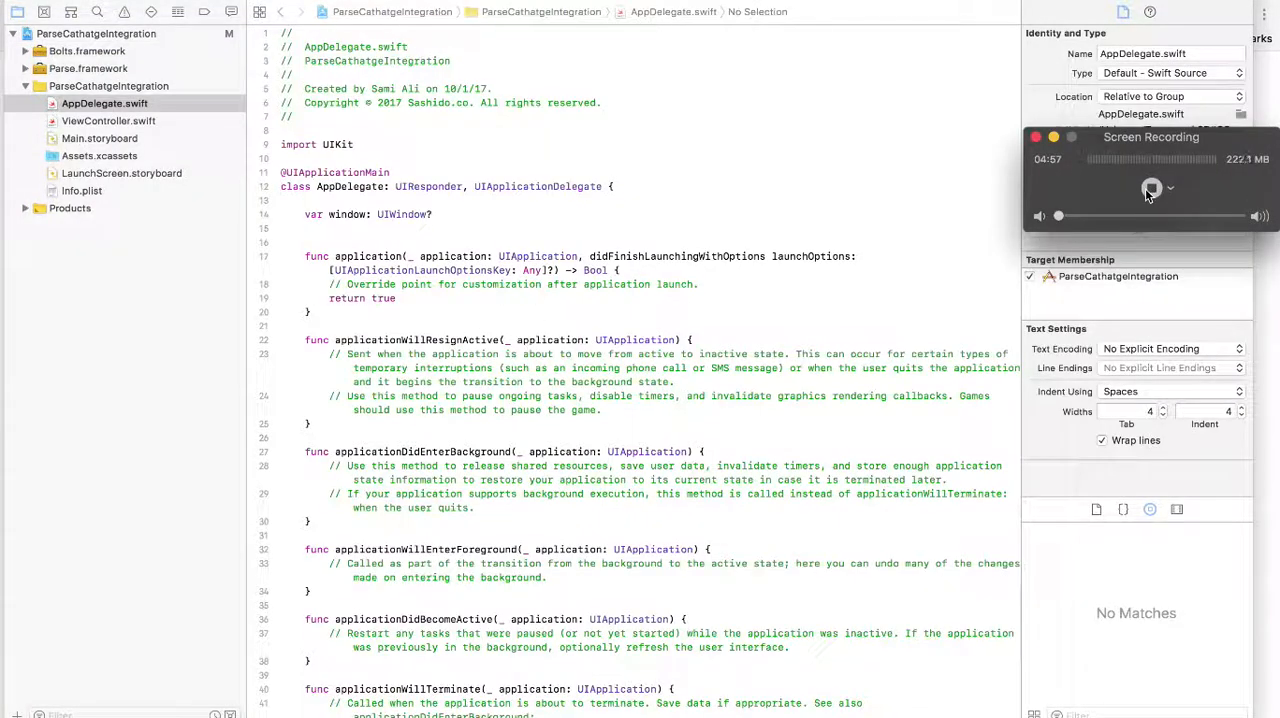
{"action": "left_click", "coordinate": [1151, 189]}
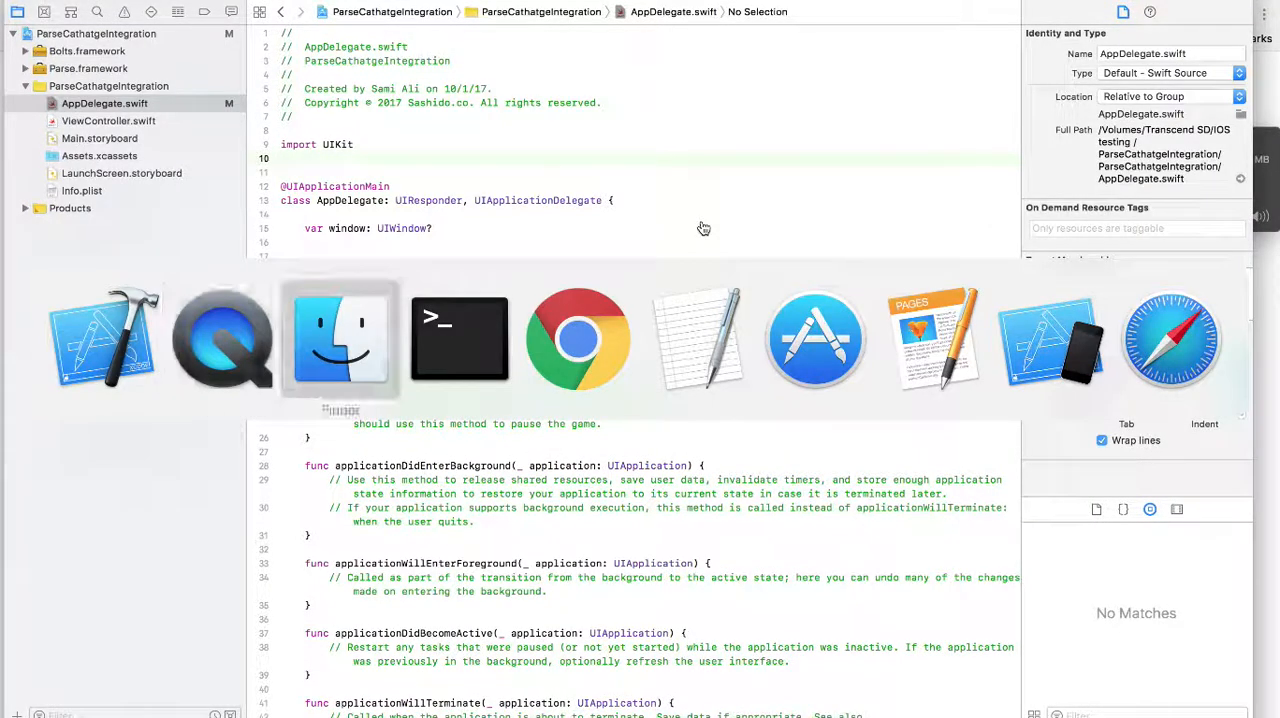
Start a new SashiDo app named 'SashidoParseIntegration' with the North America region.
{"action": "left_click", "coordinate": [577, 338]}
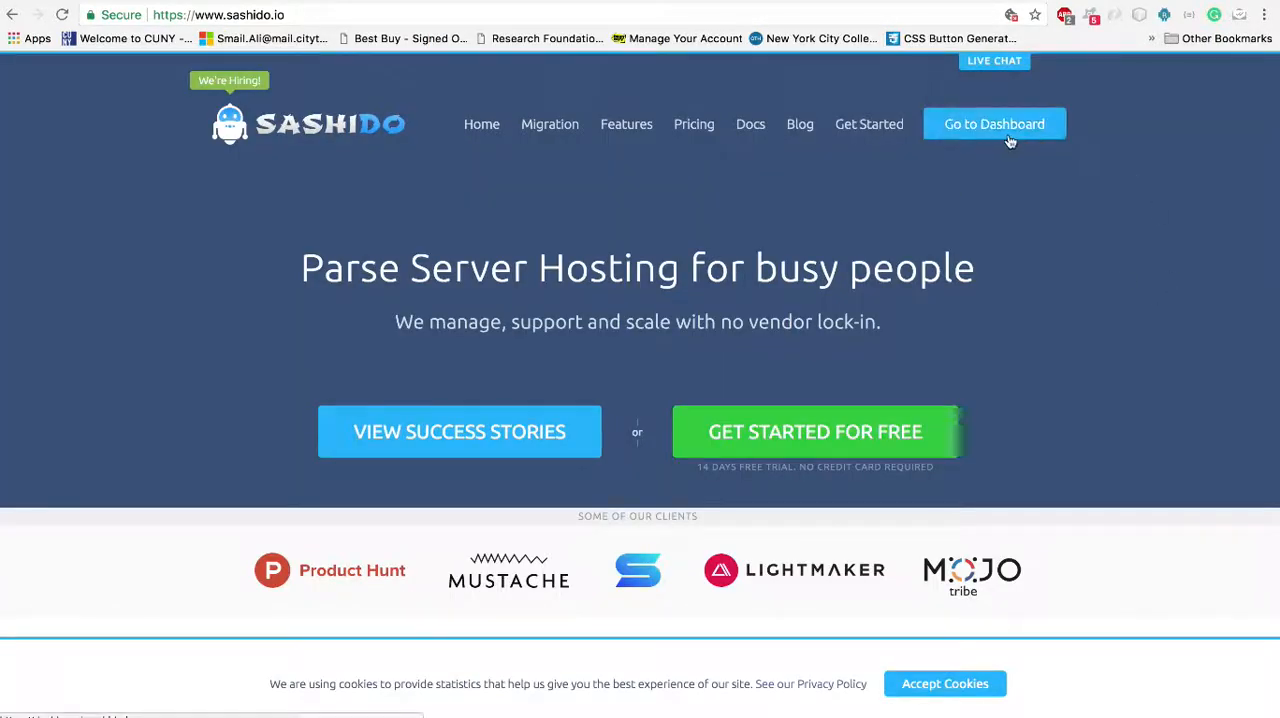
{"action": "left_click", "coordinate": [994, 123]}
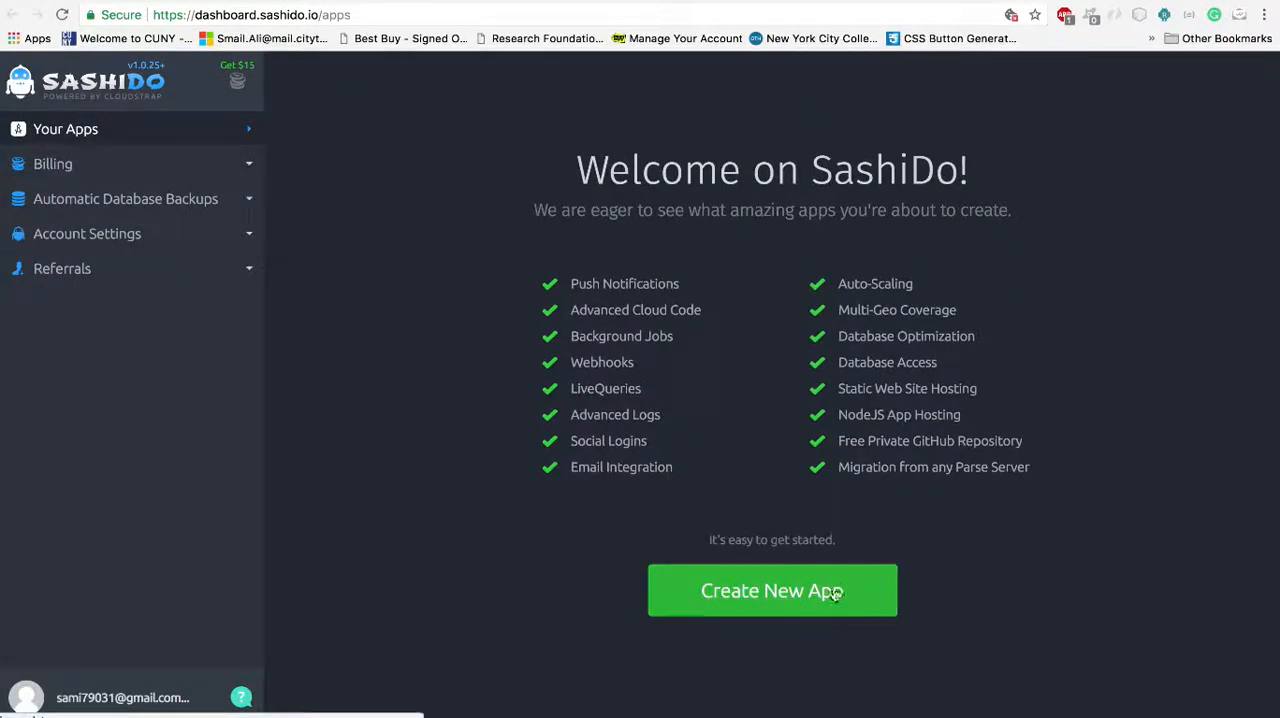
{"action": "left_click", "coordinate": [771, 590]}
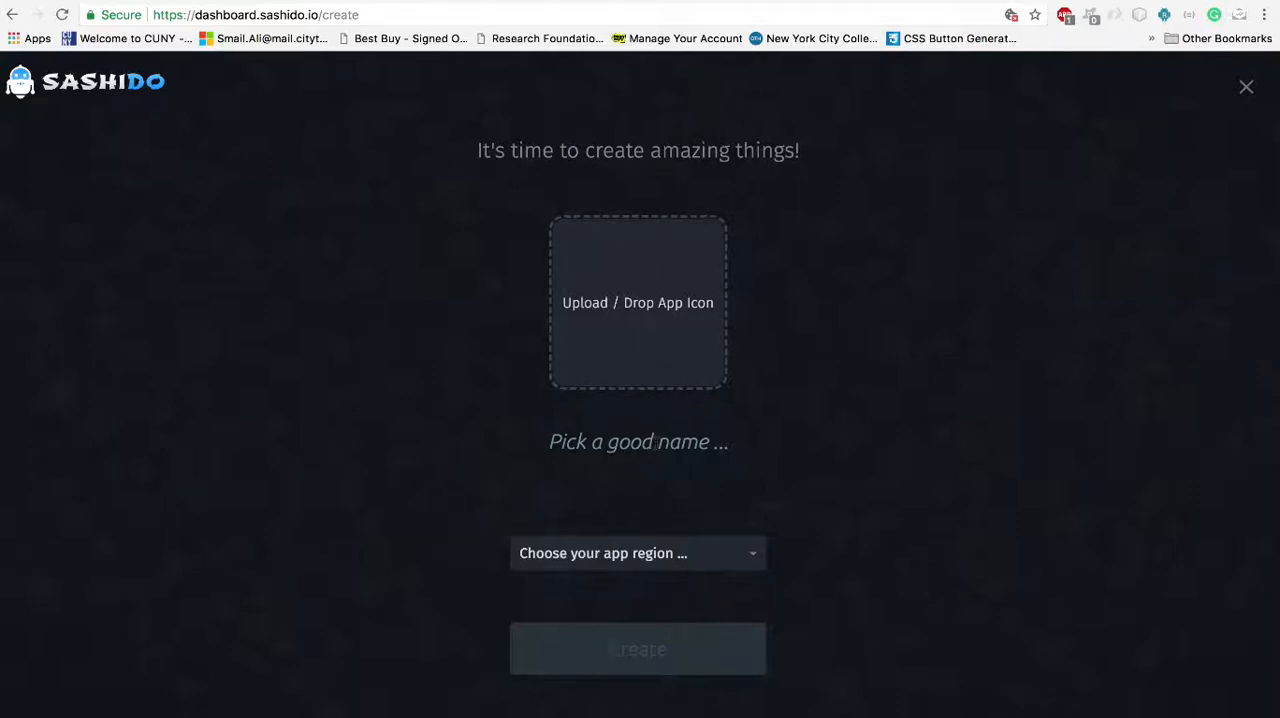
{"action": "type", "text": "SashidoParse"}
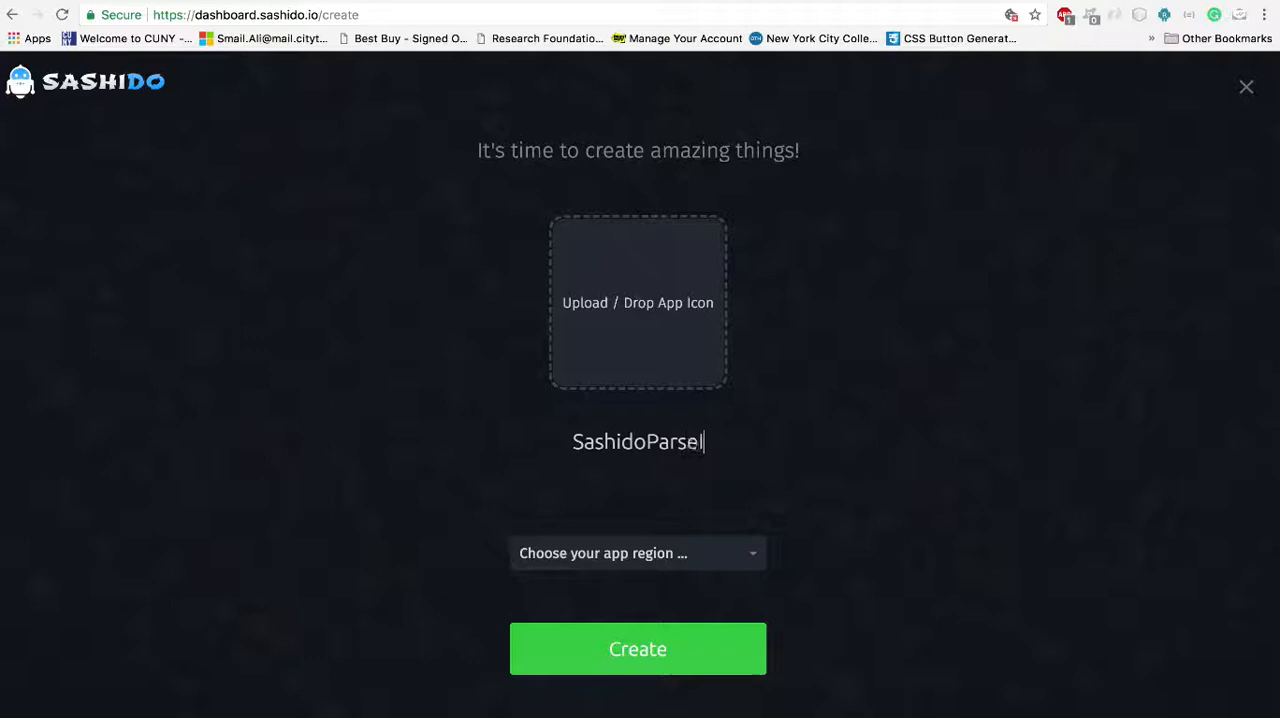
{"action": "type", "text": "Integration"}
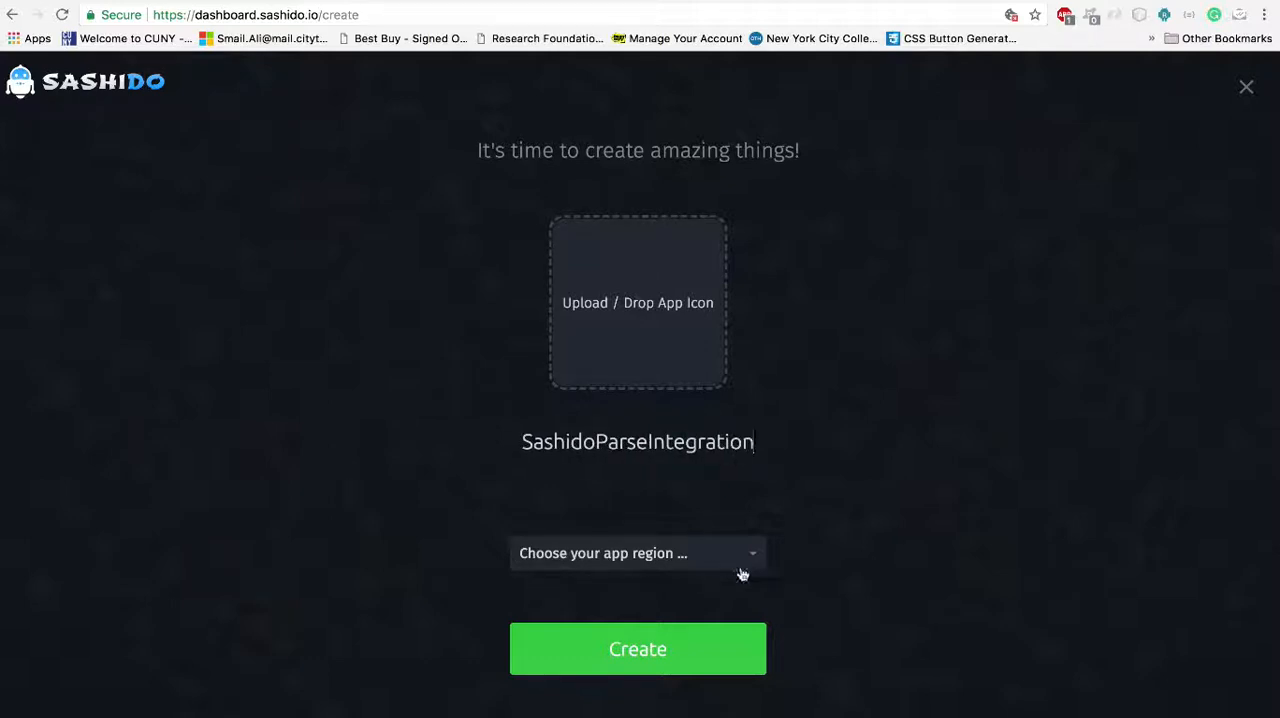
{"action": "left_click", "coordinate": [637, 553]}
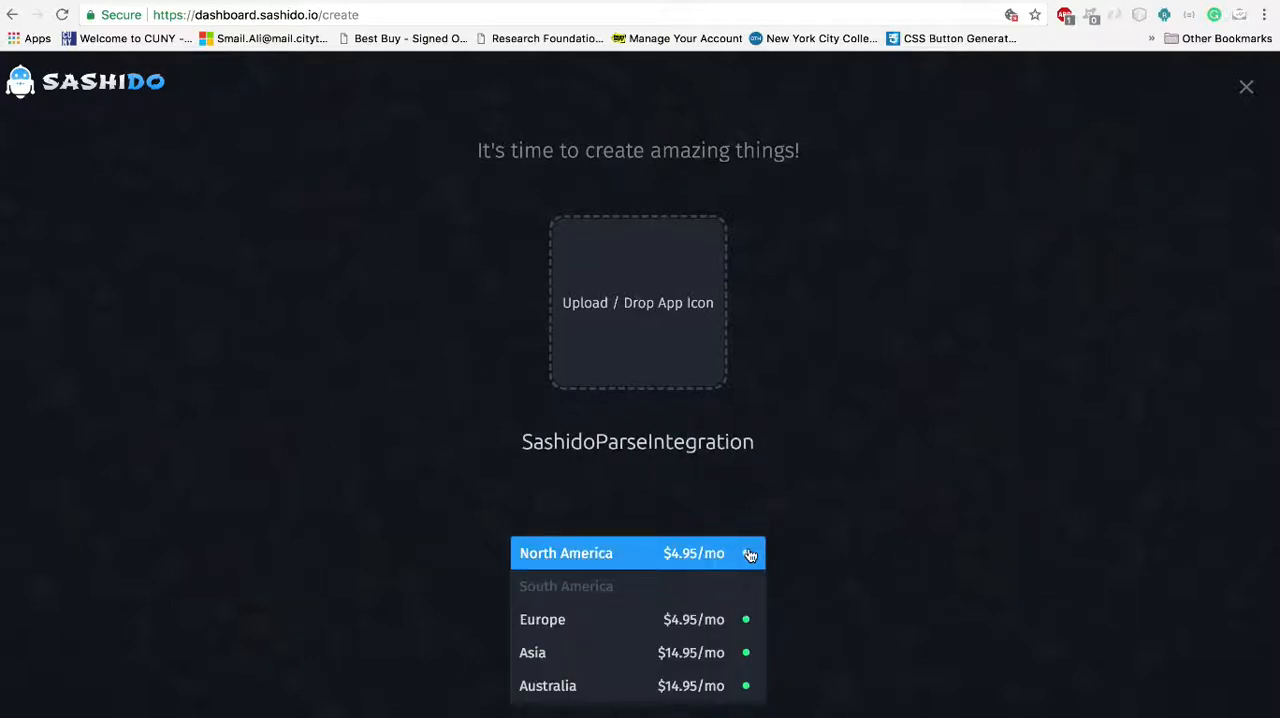
{"action": "left_click", "coordinate": [566, 553]}
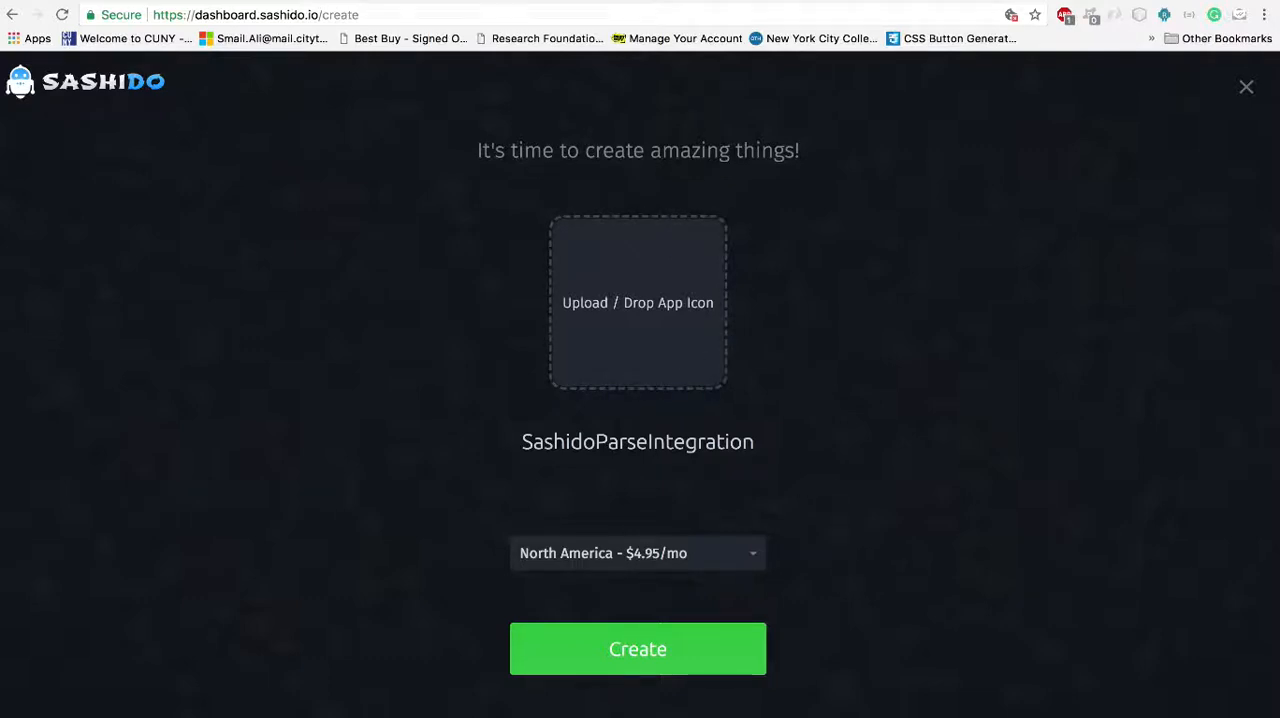
Create the app and show its Swift snippet with application ID, client key and server URL.
{"action": "left_click", "coordinate": [637, 648]}
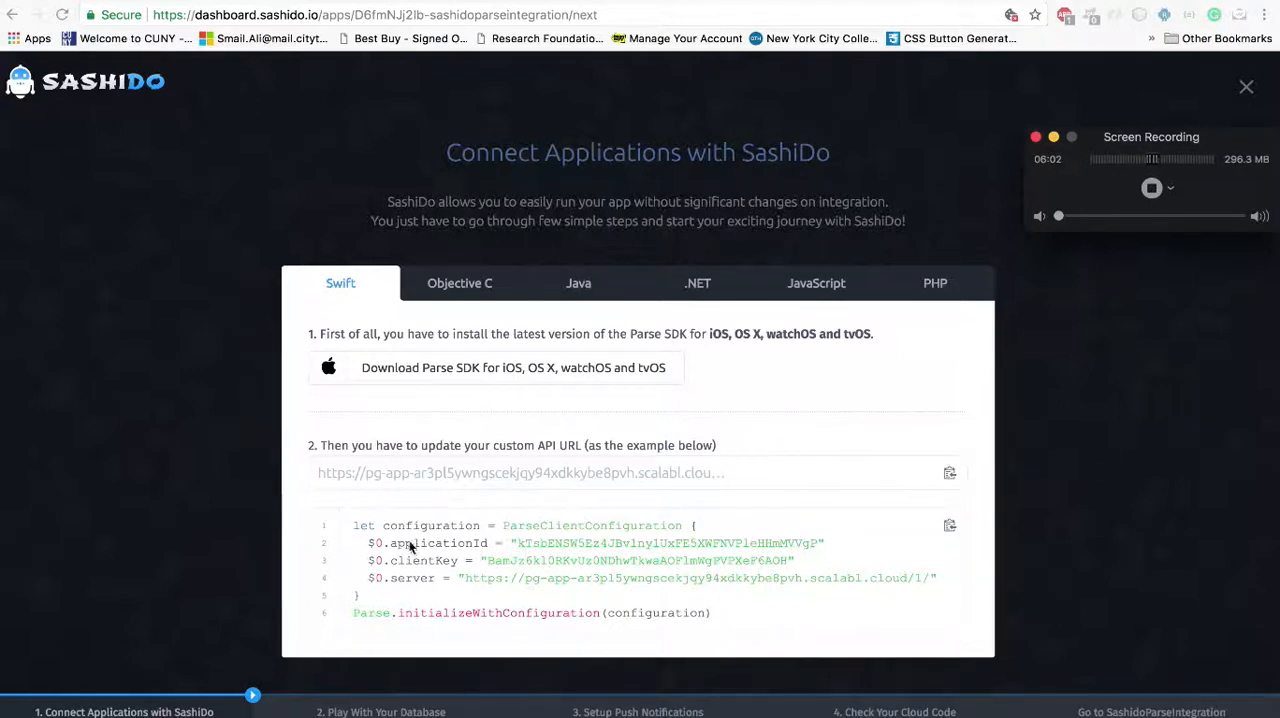
{"action": "mouse_move", "coordinate": [424, 583]}
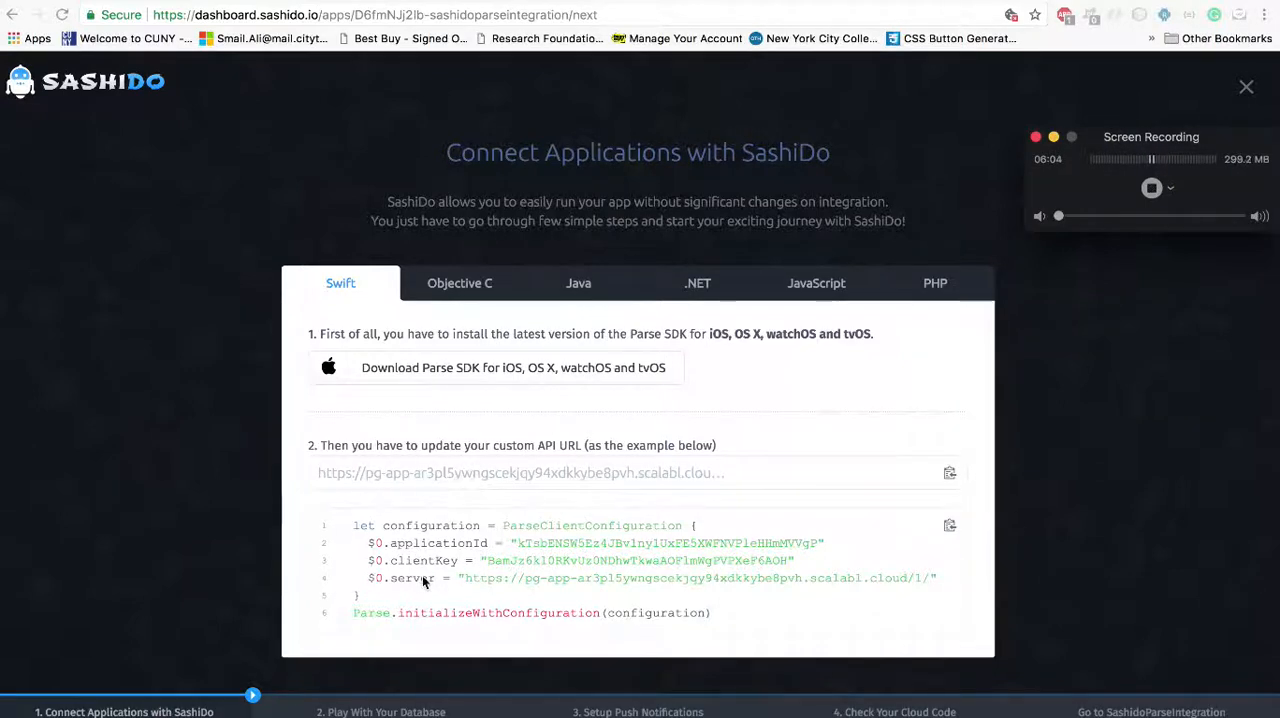
{"action": "mouse_move", "coordinate": [1106, 279]}
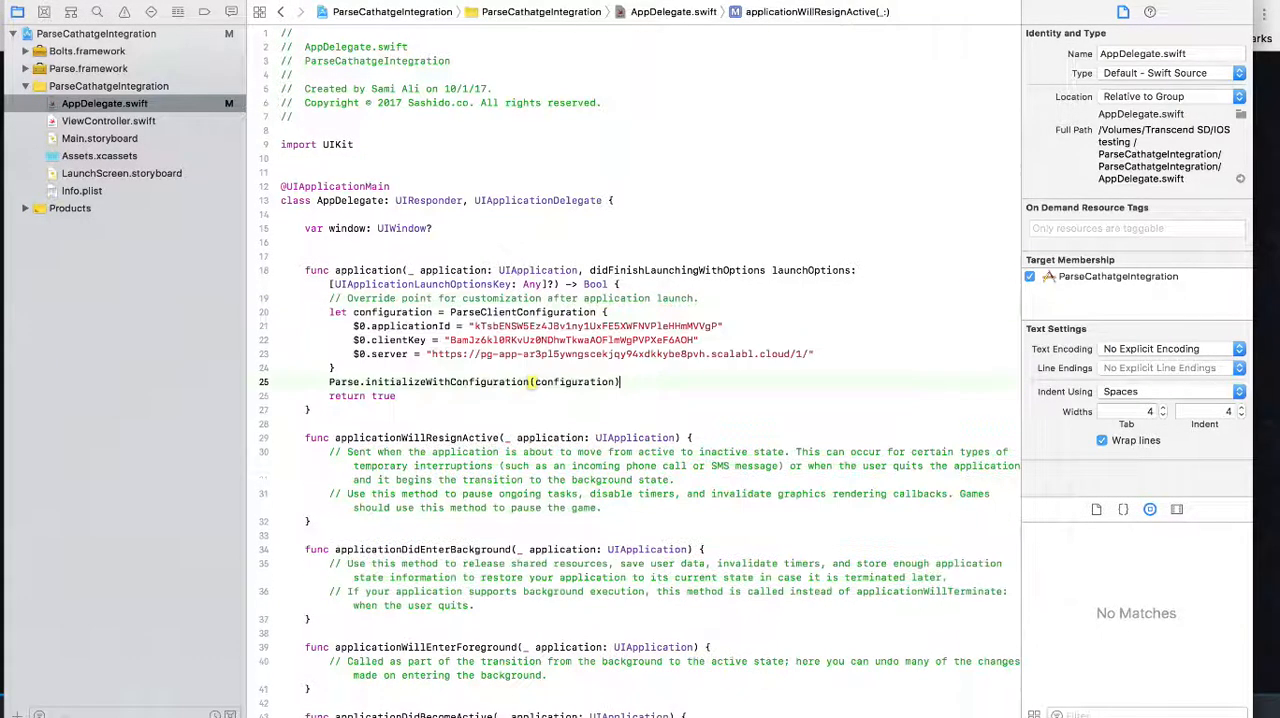
Add 'import Parse' to AppDelegate and accept the initializeWithConfiguration rename fix.
{"action": "type", "text": "import Parse"}
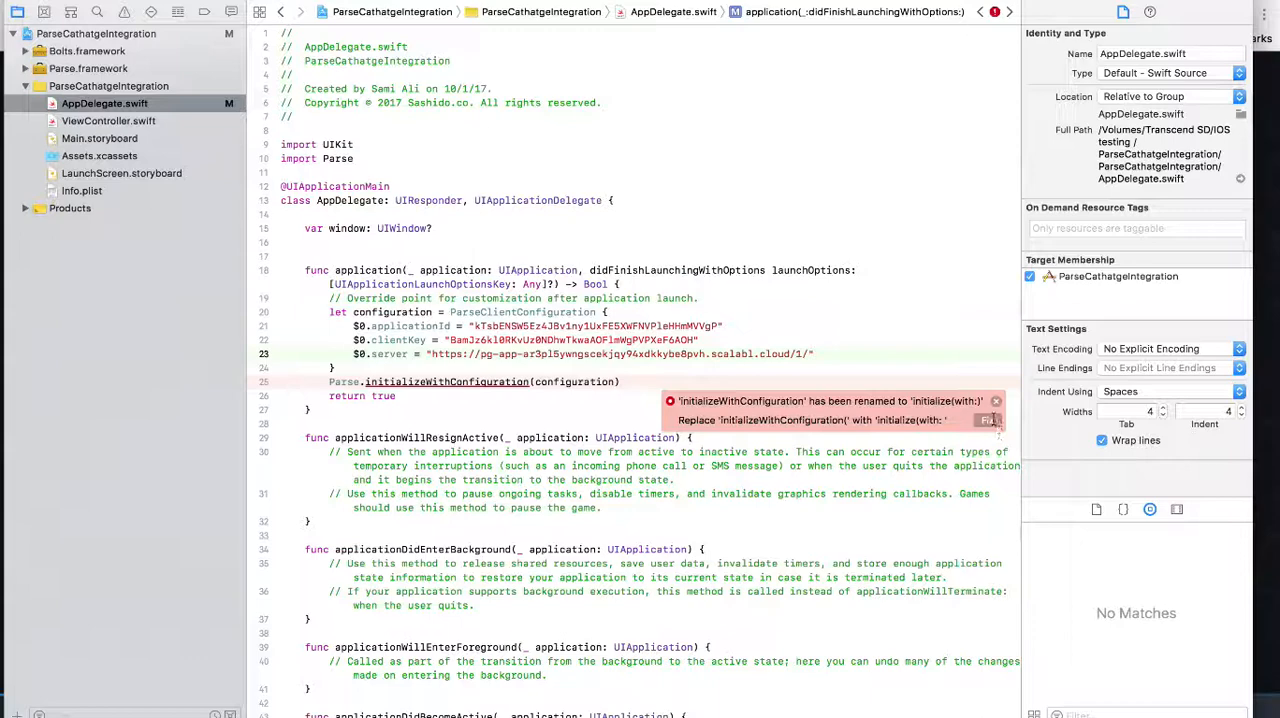
{"action": "left_click", "coordinate": [987, 420]}
{"action": "type", "text": "butto"}
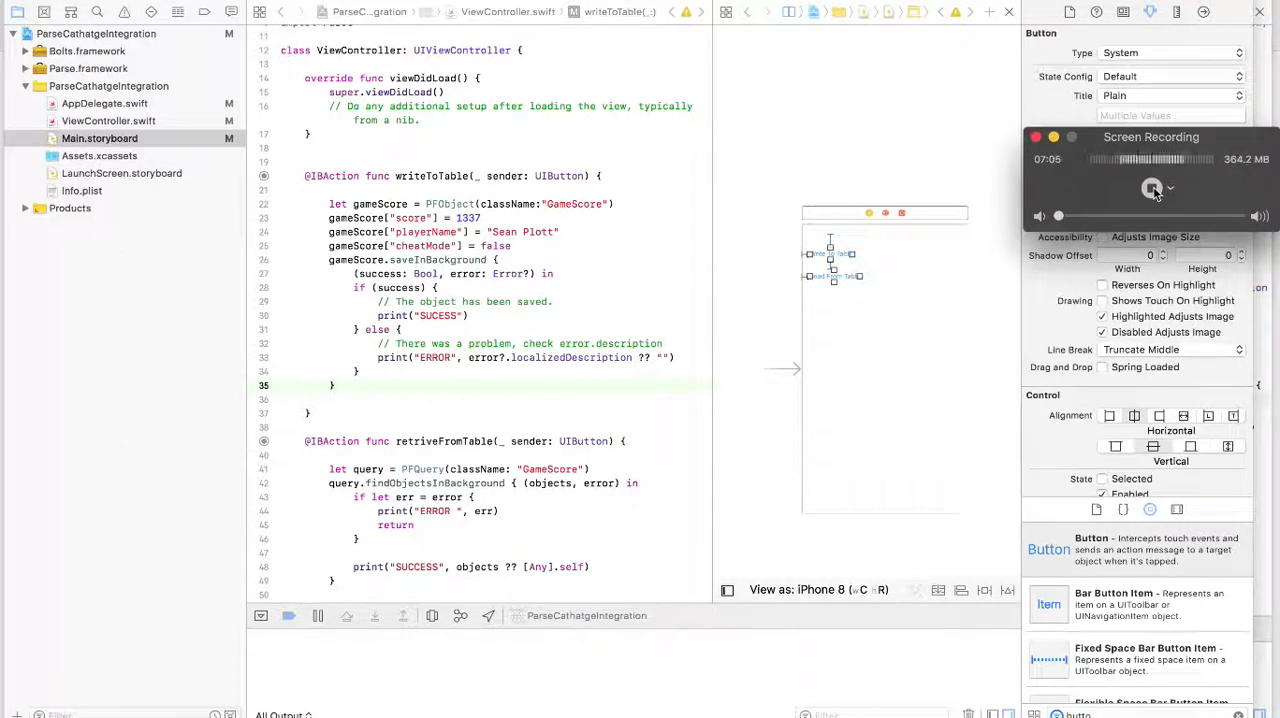
Review the writeToTable GameScore save code in ViewController.swift, then run the app.
{"action": "left_click", "coordinate": [1151, 188]}
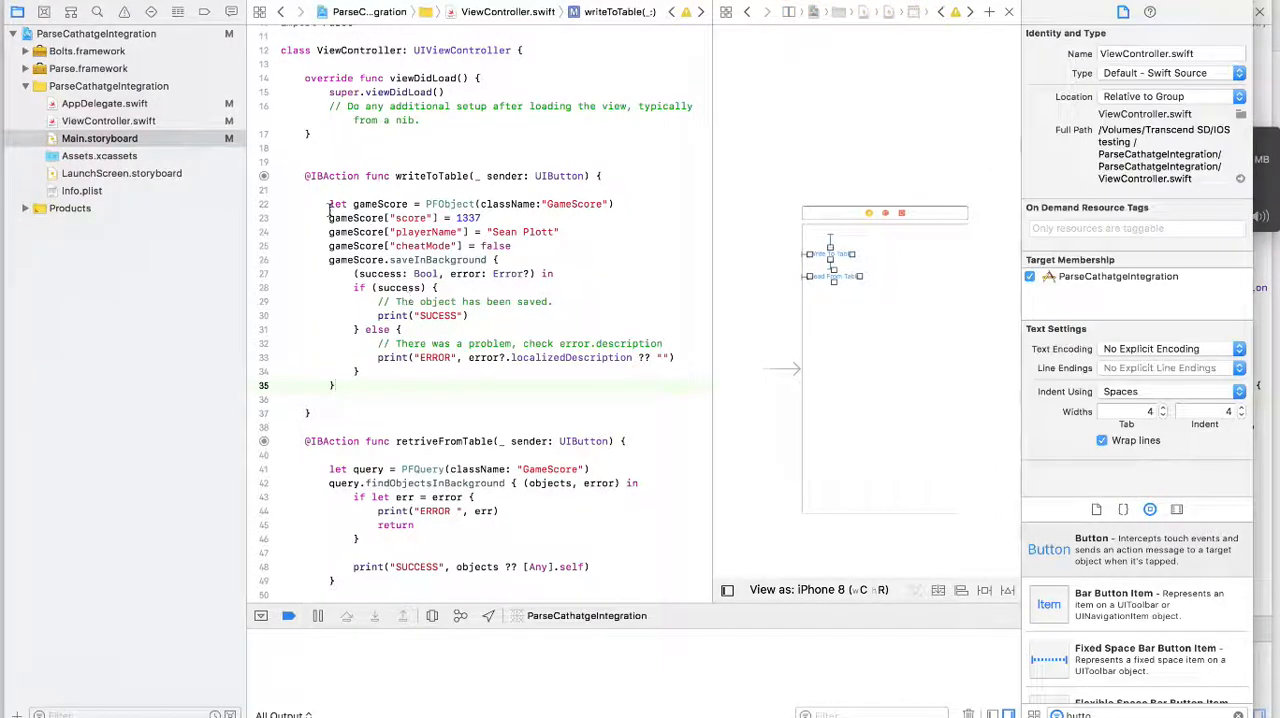
{"action": "left_click_drag", "start_coordinate": [328, 204], "coordinate": [335, 385]}
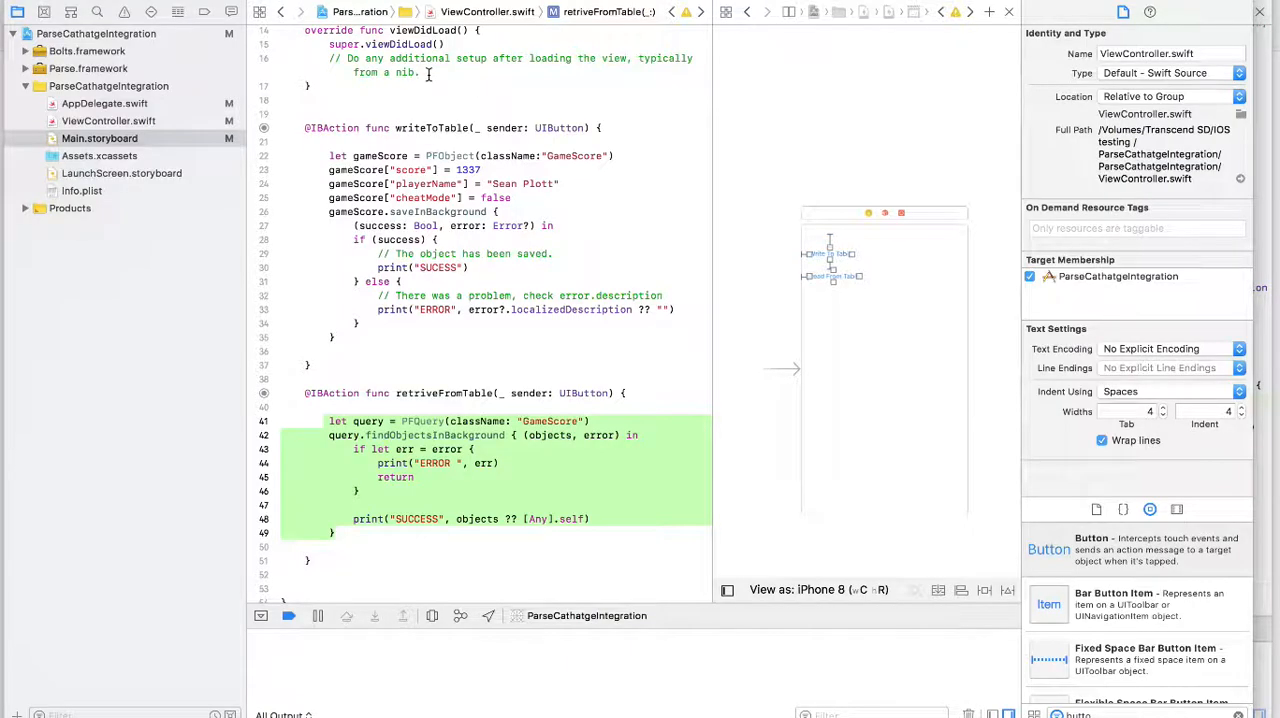
{"action": "key", "text": "cmd+tab"}
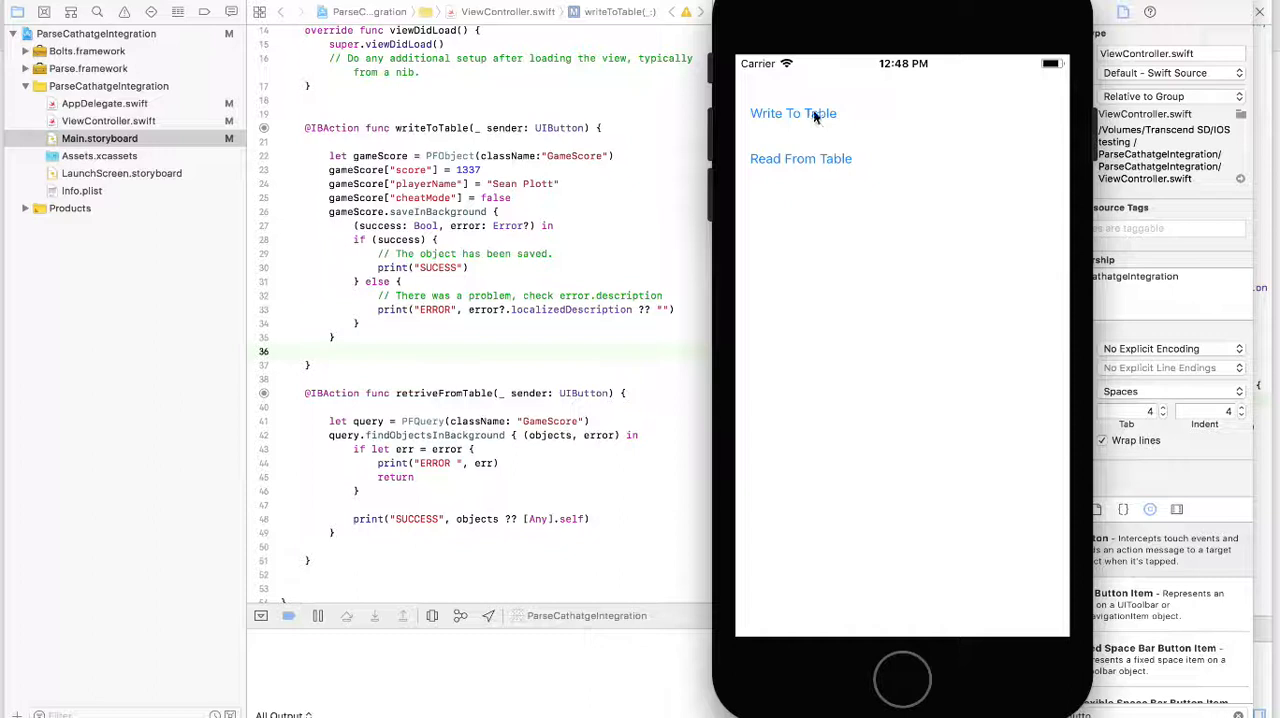
Tap Write To Table in the simulator to save a GameScore row.
{"action": "left_click", "coordinate": [793, 113]}
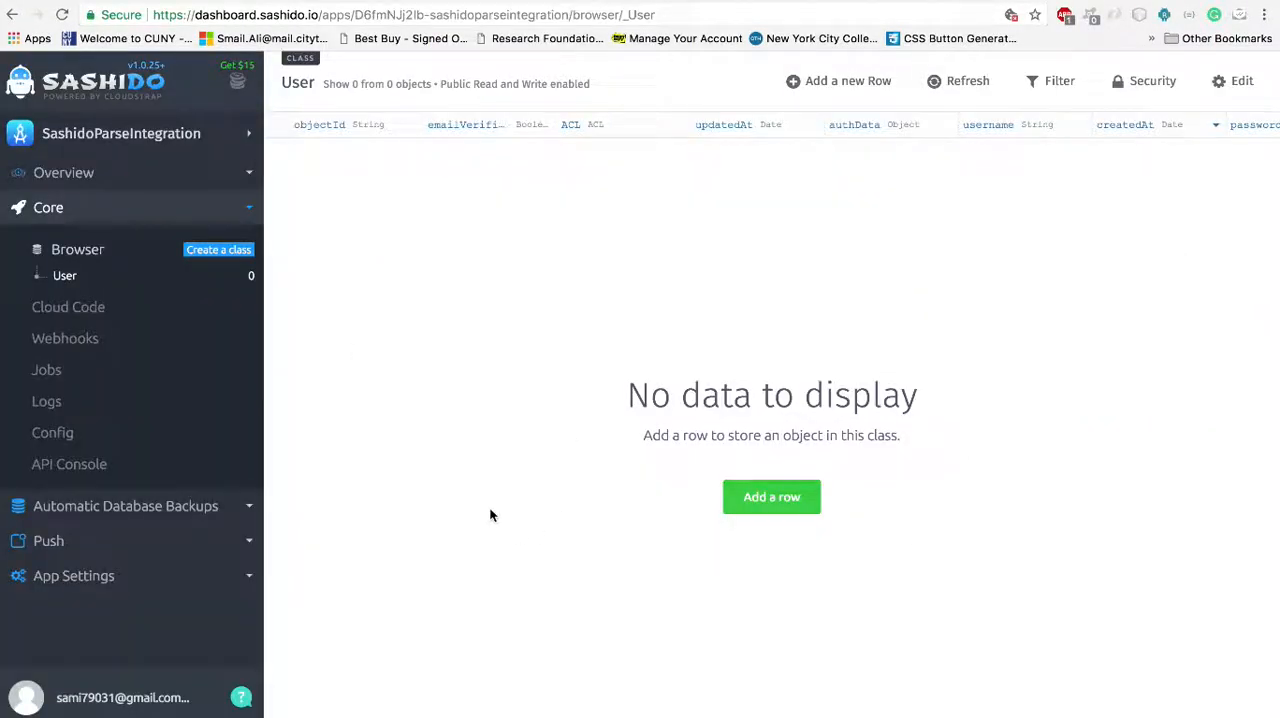
{"action": "mouse_move", "coordinate": [64, 276]}
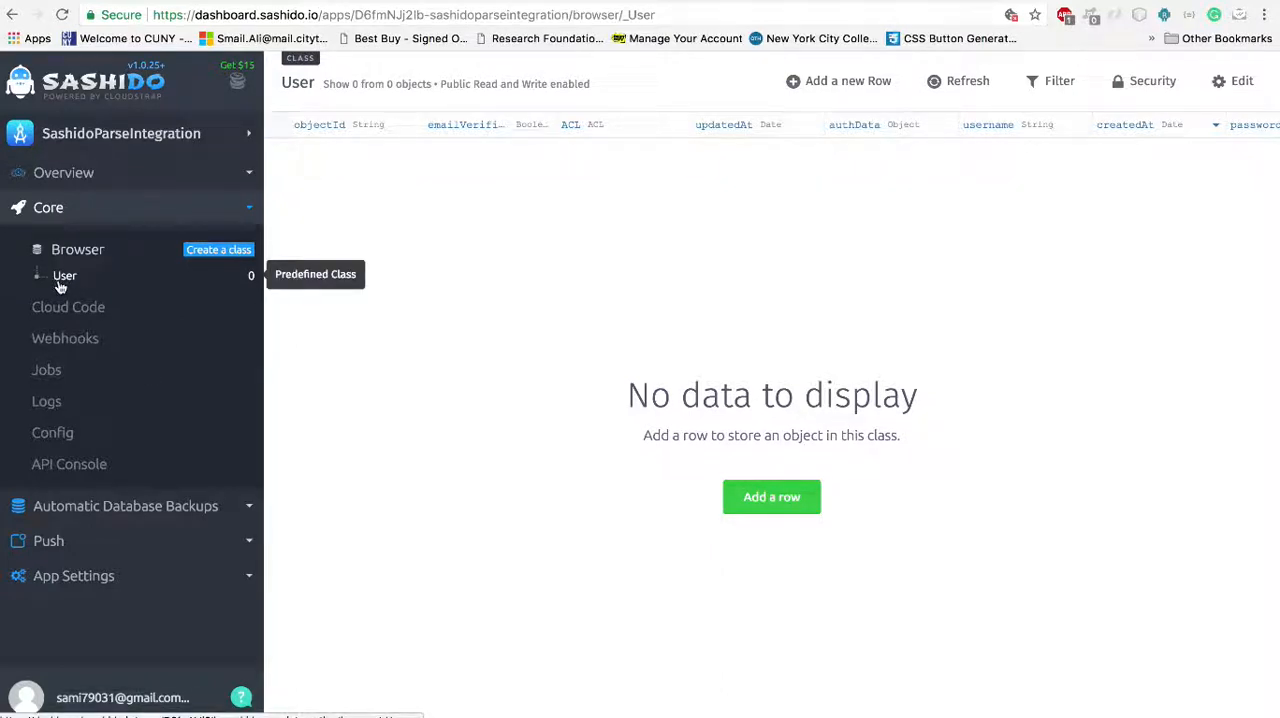
{"action": "mouse_move", "coordinate": [493, 482]}
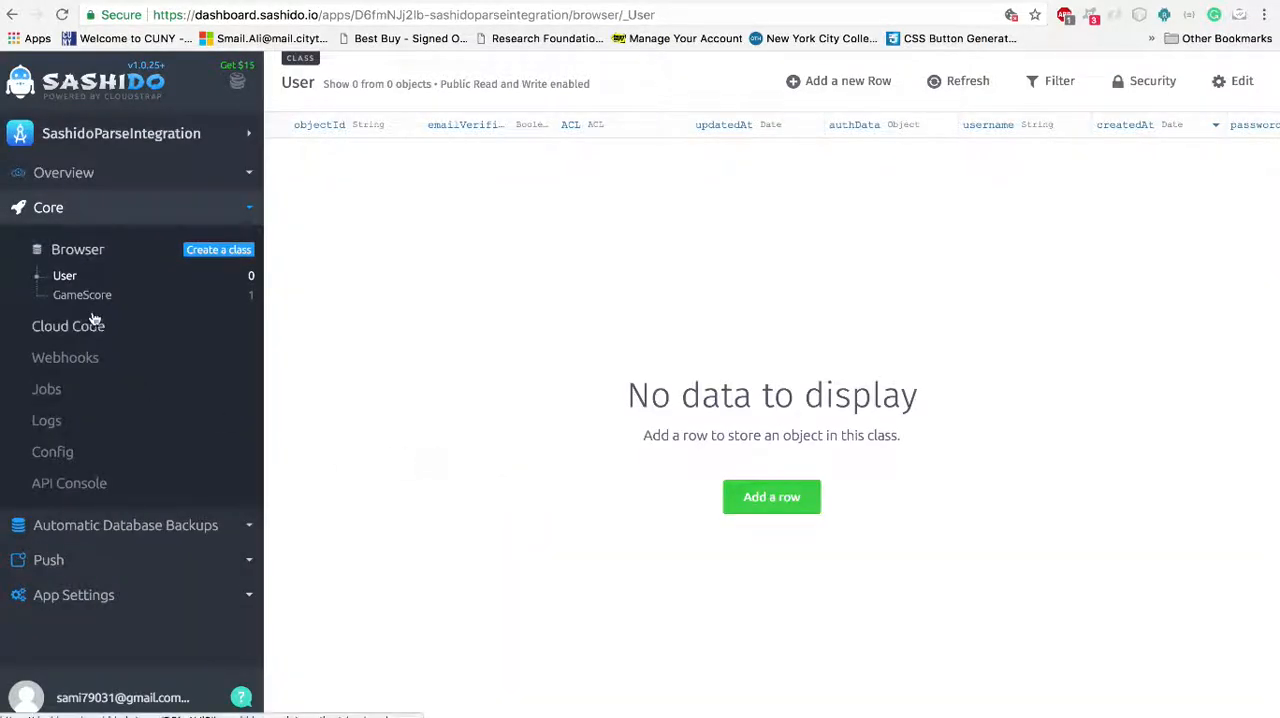
Open the GameScore class in the SashiDo browser and scroll across its row's columns.
{"action": "left_click", "coordinate": [82, 294]}
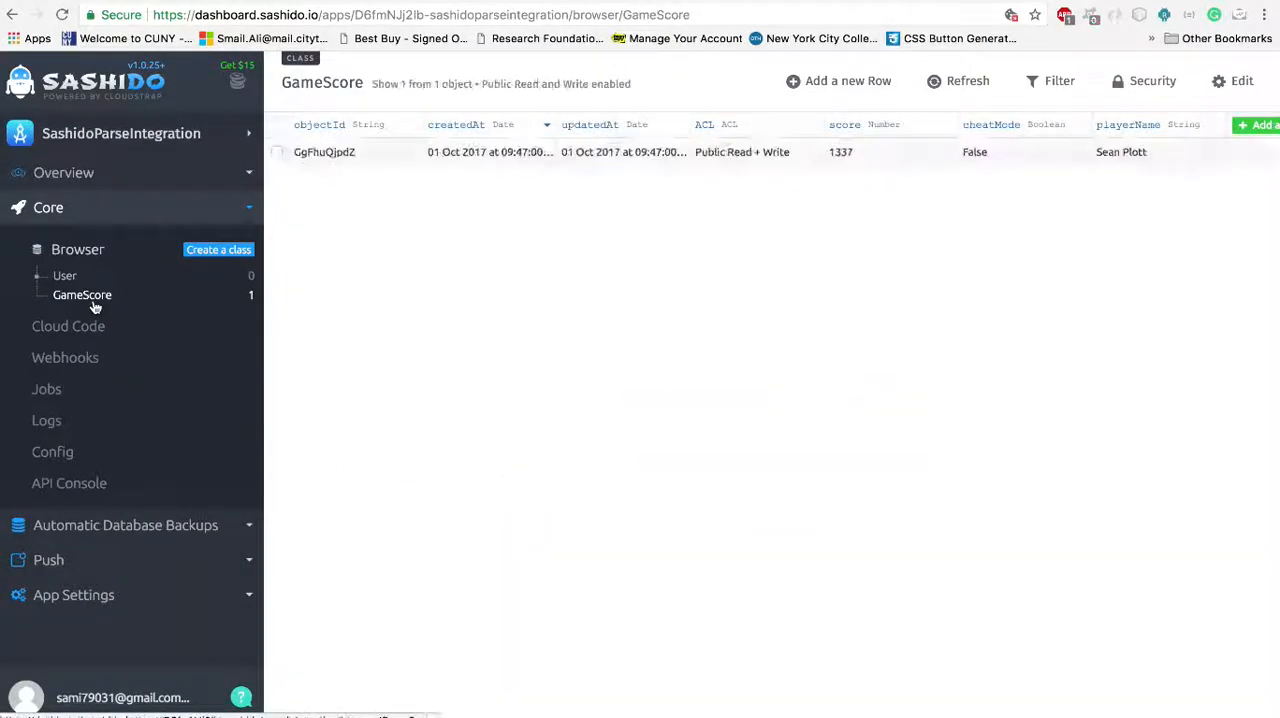
{"action": "mouse_move", "coordinate": [585, 257]}
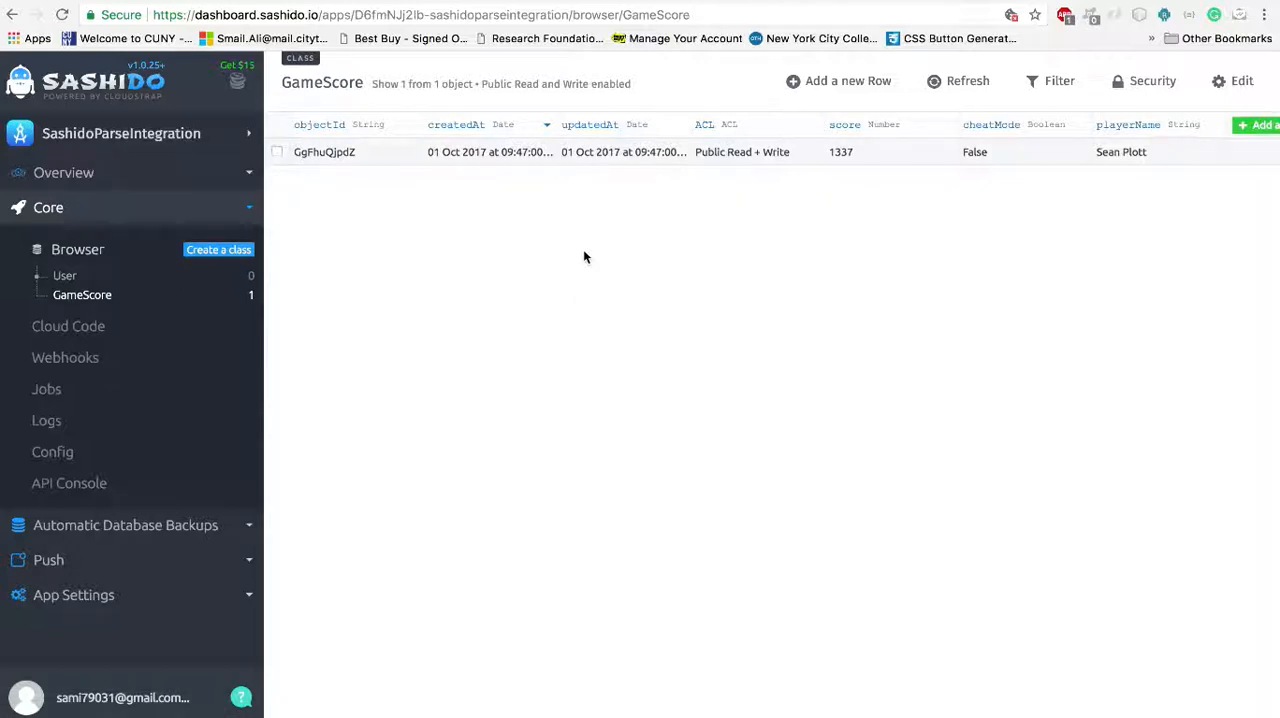
{"action": "scroll", "scroll_direction": "right", "scroll_amount": 3}
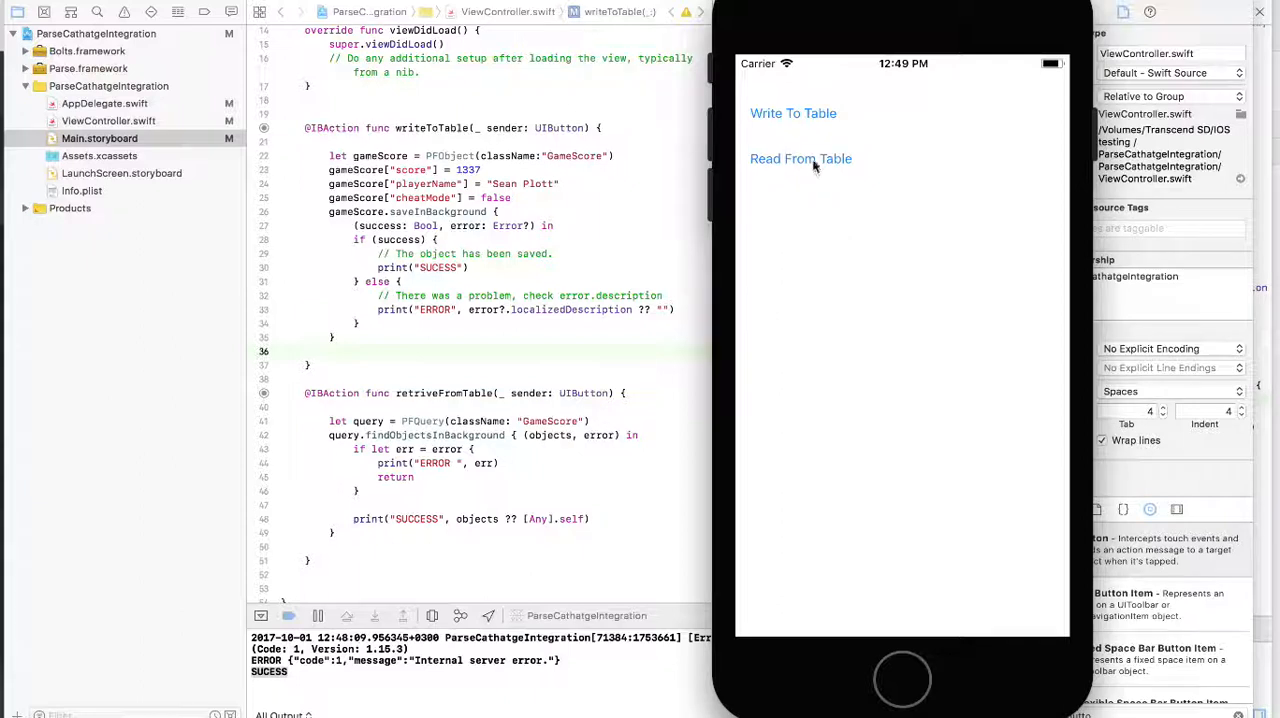
Tap Read From Table to fetch the GameScore row (1337, Sean Plott).
{"action": "left_click", "coordinate": [800, 158]}
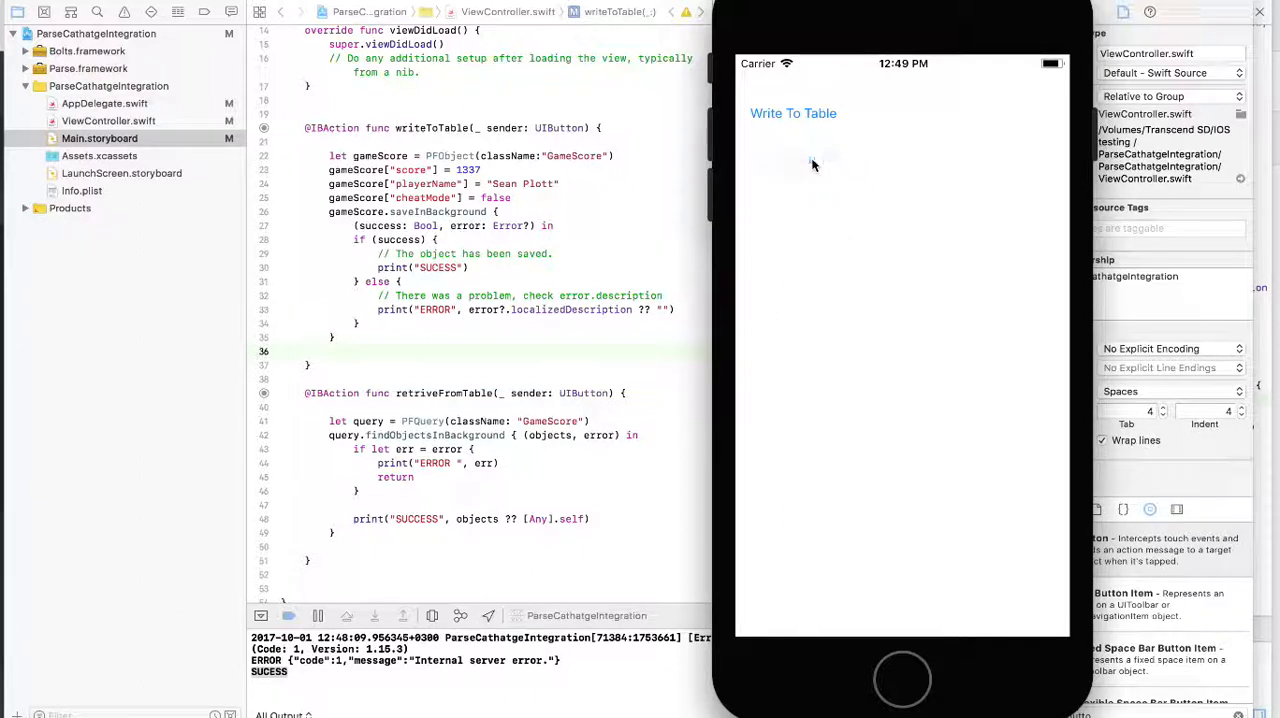
{"action": "left_click", "coordinate": [800, 158]}
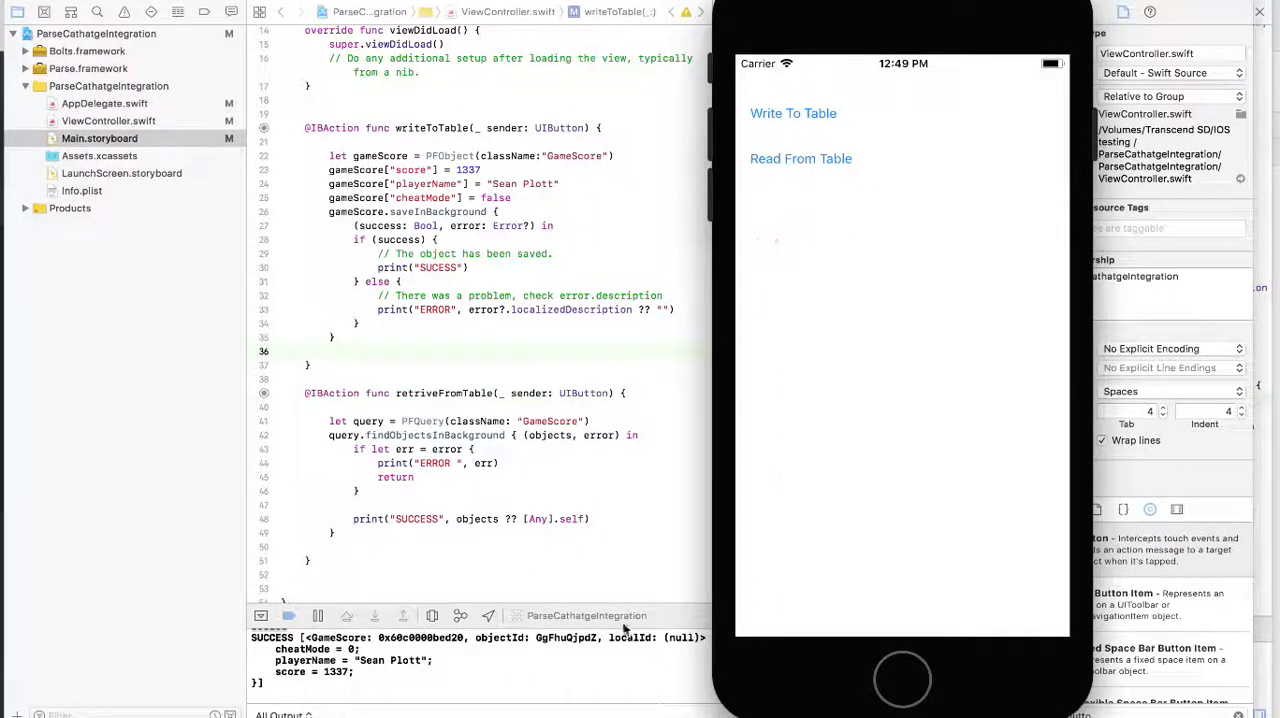